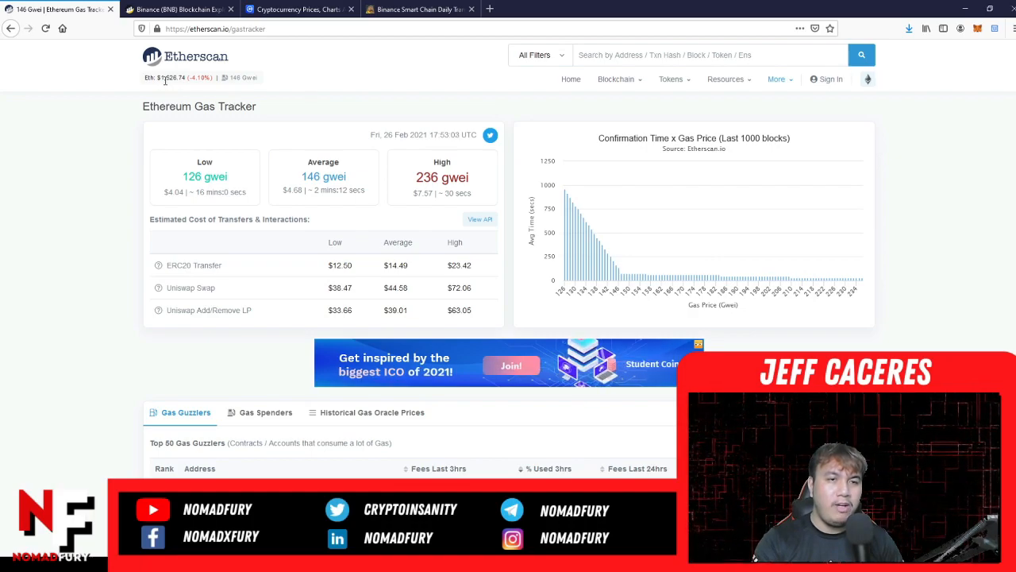
Reload the Gas Tracker to show 155/175/190 gwei and scroll to the transfer cost estimates
{"action": "left_click", "coordinate": [45, 29]}
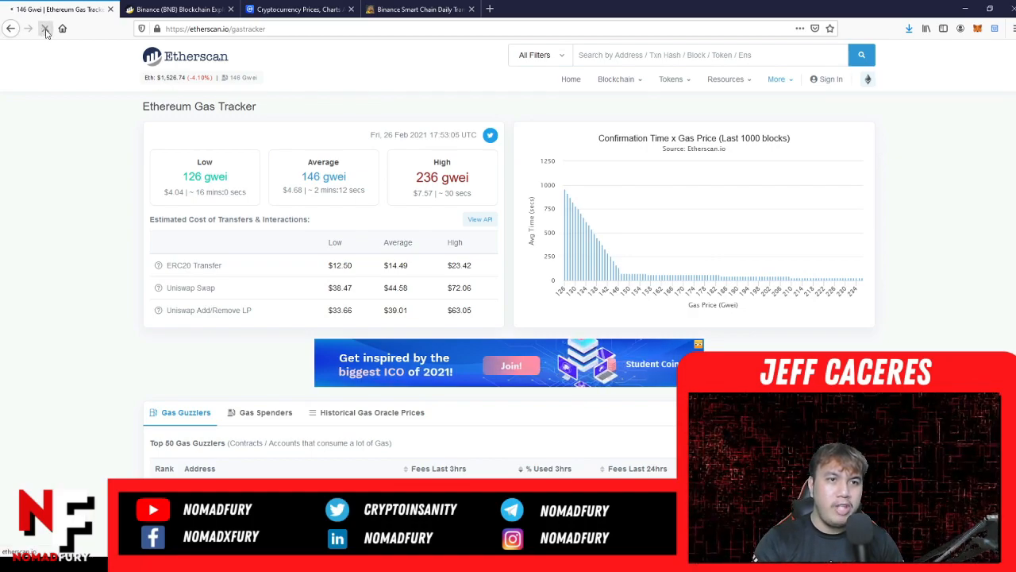
{"action": "left_click", "coordinate": [45, 29]}
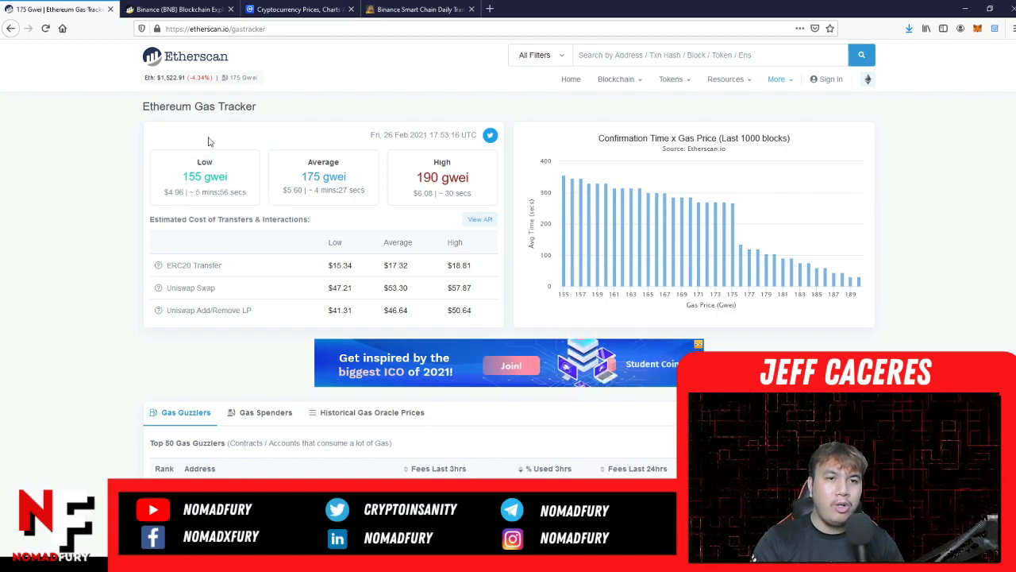
{"action": "mouse_move", "coordinate": [181, 211]}
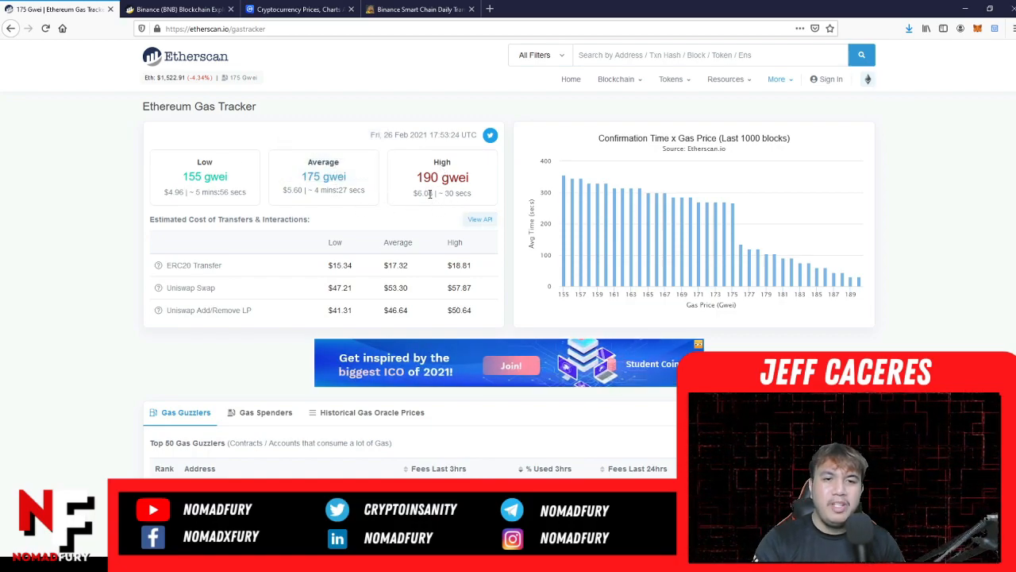
{"action": "scroll", "scroll_direction": "down", "scroll_amount": 3}
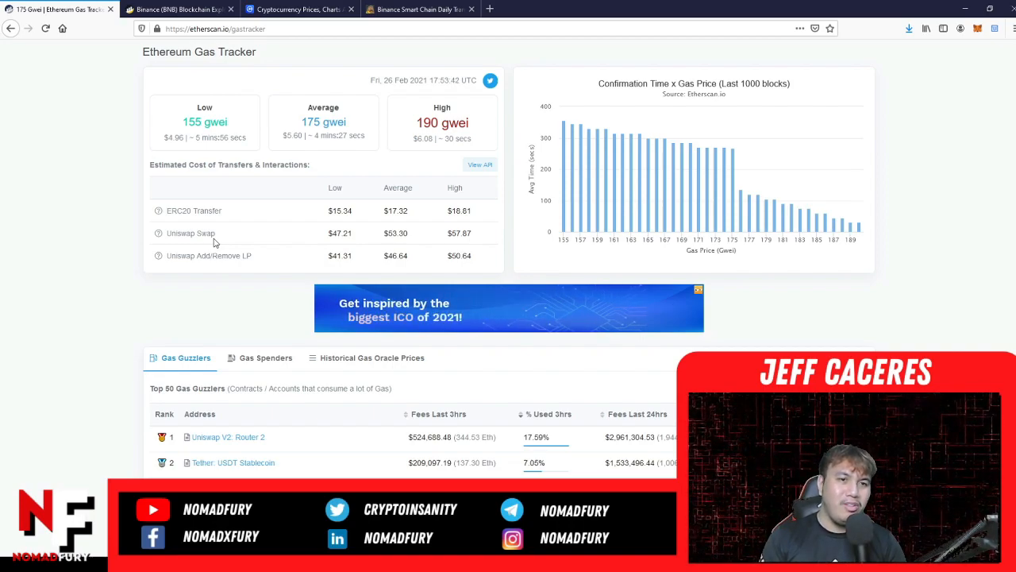
{"action": "mouse_move", "coordinate": [276, 251]}
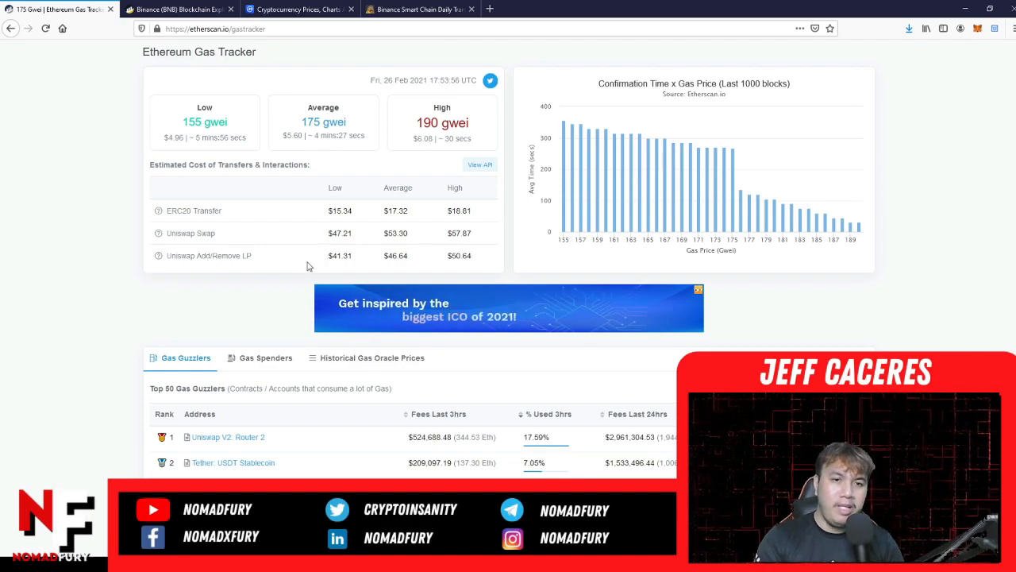
{"action": "mouse_move", "coordinate": [434, 263]}
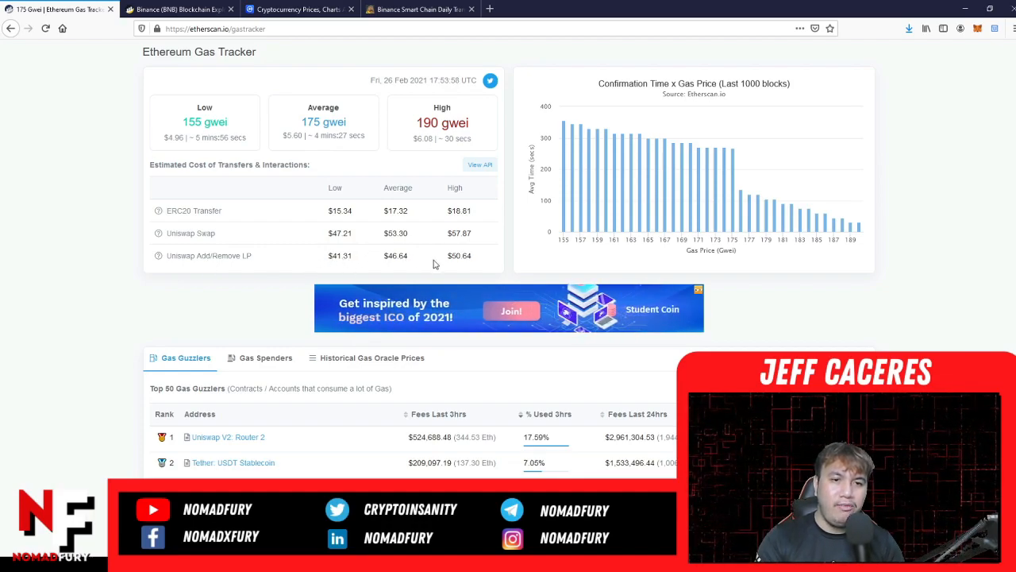
{"action": "mouse_move", "coordinate": [471, 301]}
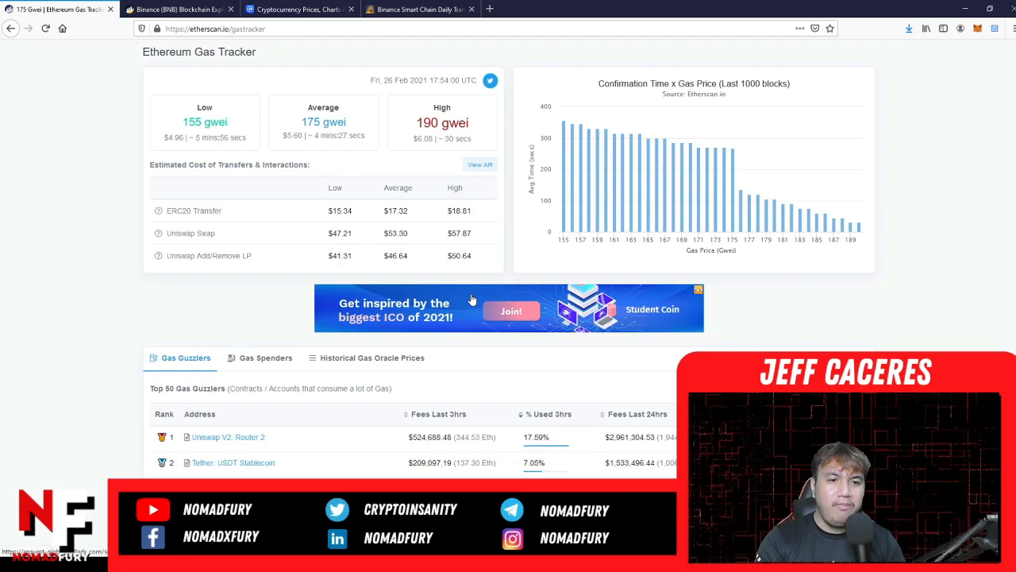
{"action": "scroll", "scroll_direction": "down", "scroll_amount": 3}
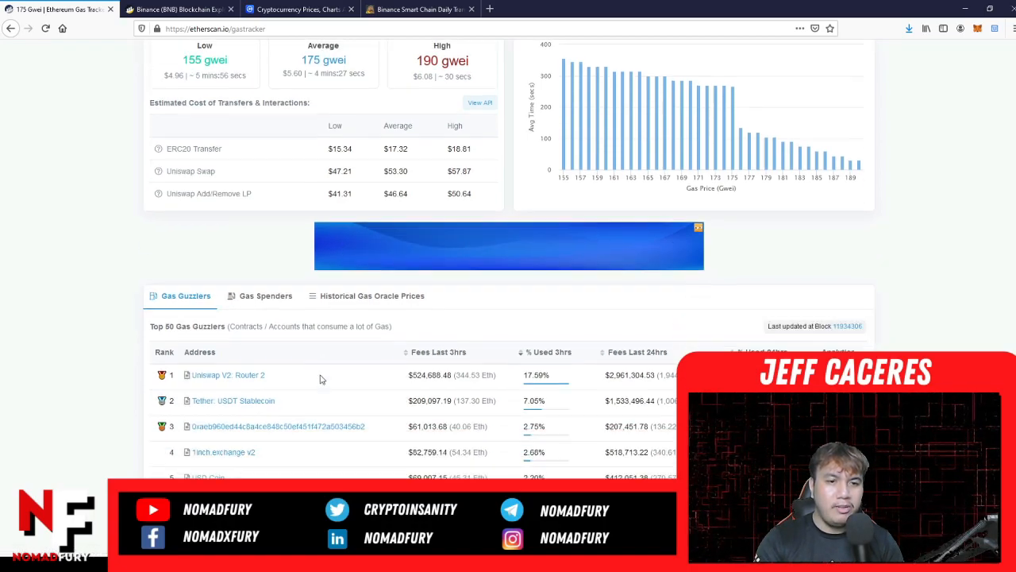
{"action": "scroll", "scroll_direction": "down", "scroll_amount": 3}
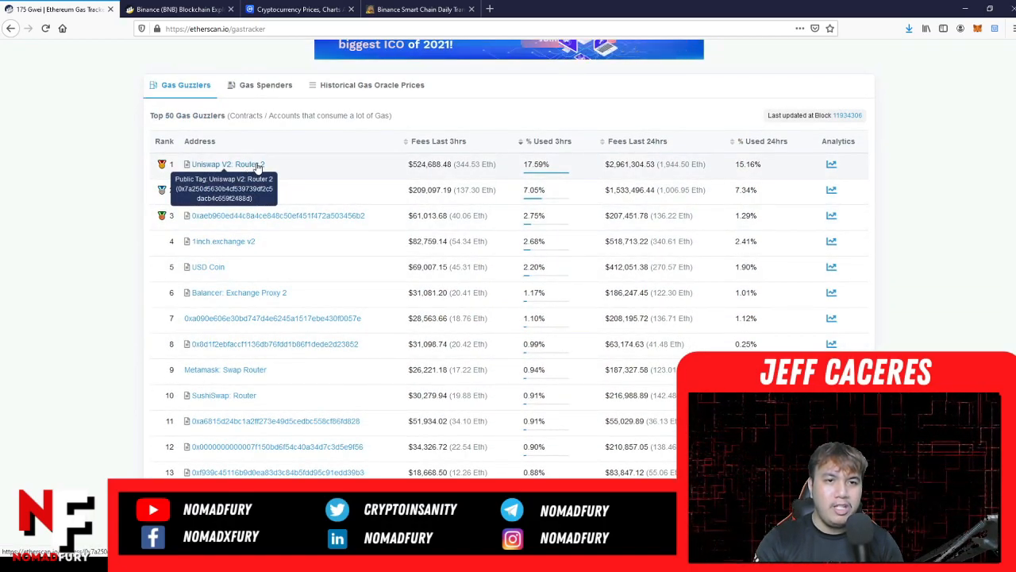
{"action": "mouse_move", "coordinate": [233, 190]}
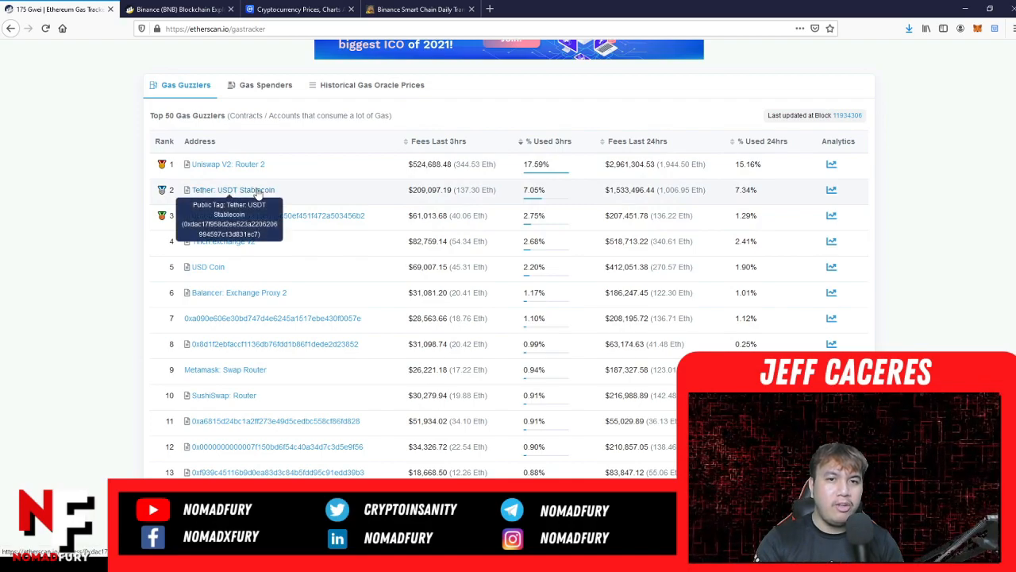
{"action": "mouse_move", "coordinate": [242, 247]}
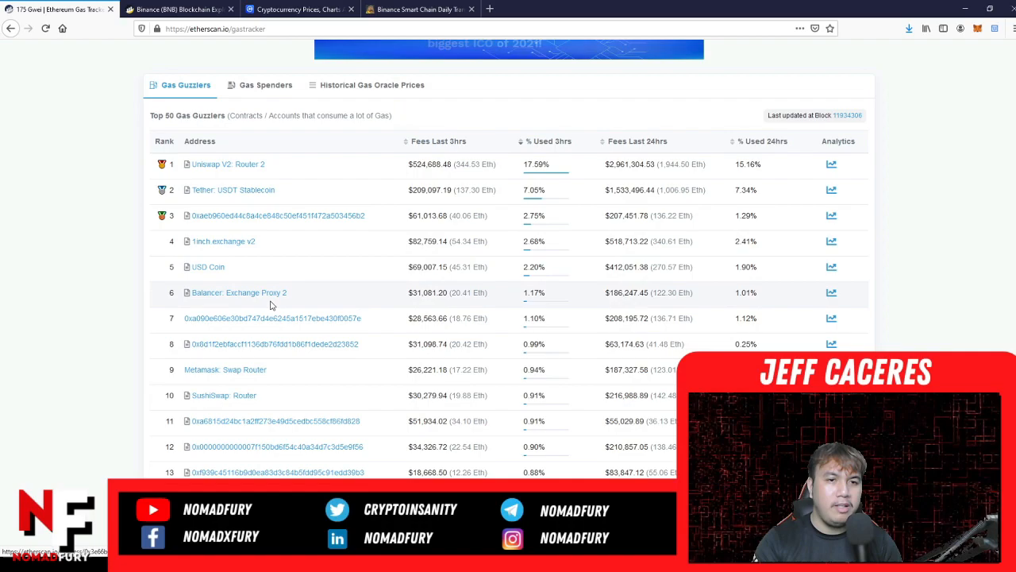
{"action": "scroll", "scroll_direction": "up", "scroll_amount": 3}
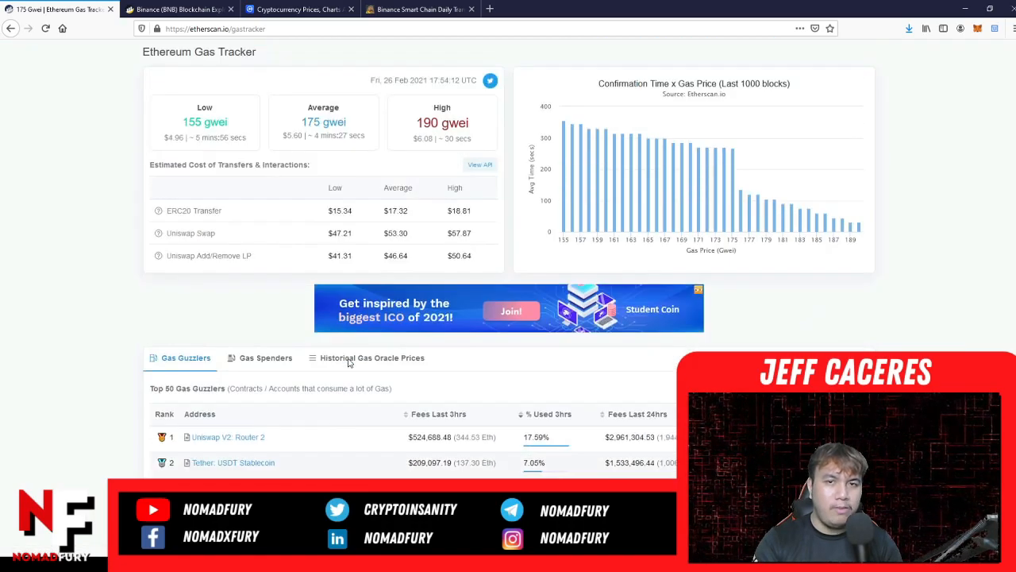
{"action": "scroll", "scroll_direction": "up", "scroll_amount": 3}
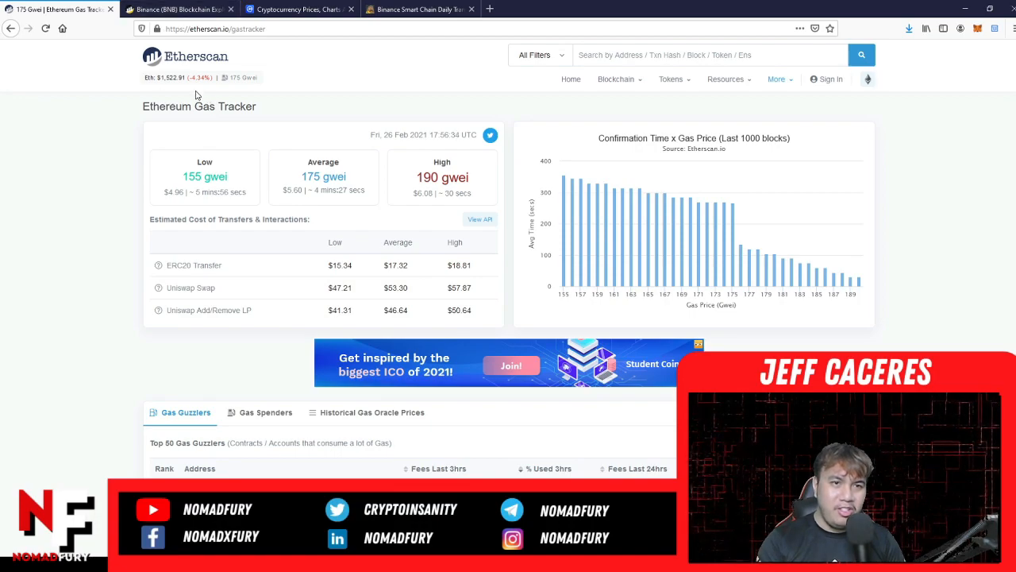
Refresh the Gas Tracker to 162/182/196 gwei and review the updated interaction costs
{"action": "left_click", "coordinate": [45, 28]}
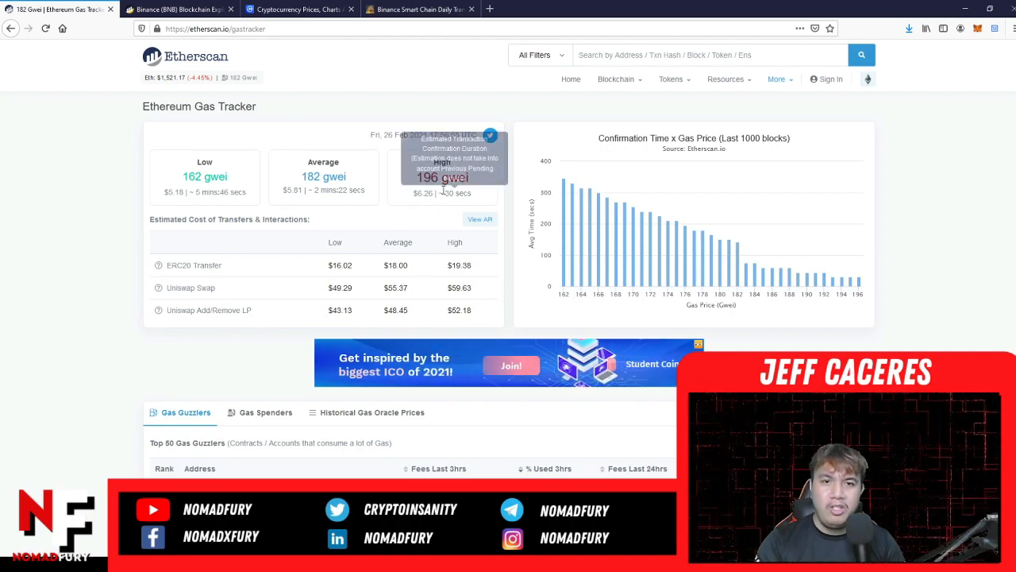
{"action": "mouse_move", "coordinate": [424, 205]}
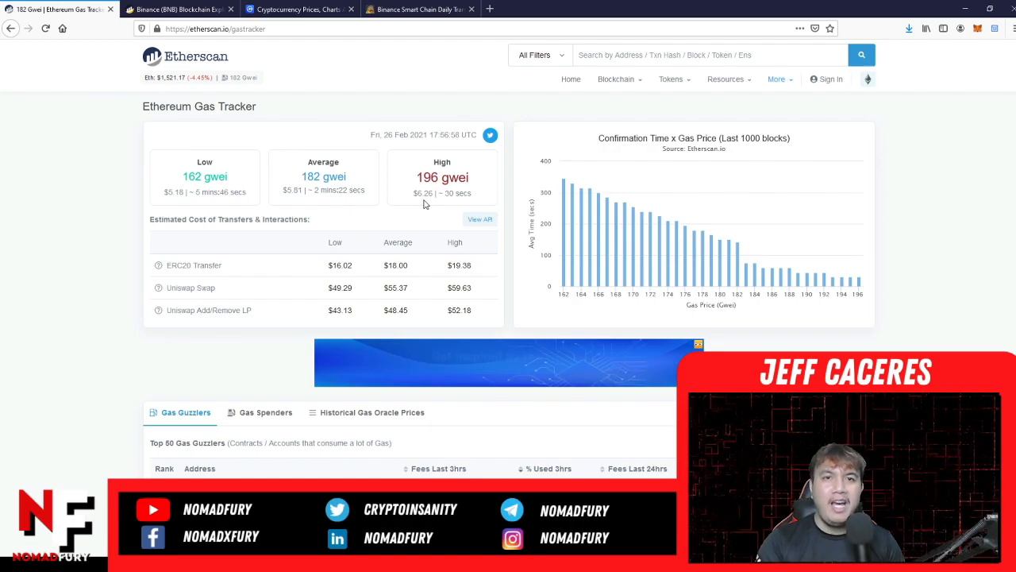
{"action": "mouse_move", "coordinate": [203, 174]}
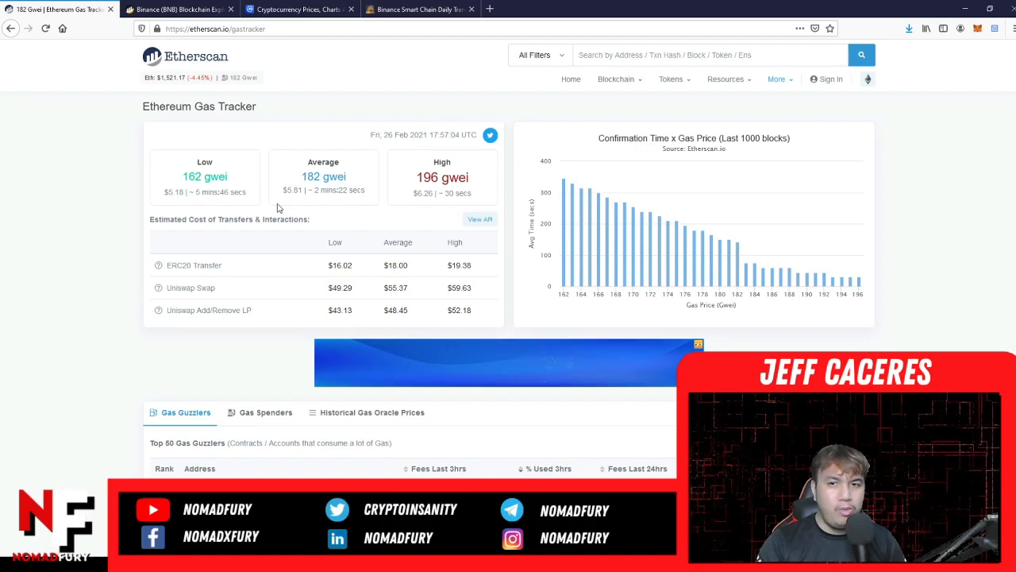
{"action": "scroll", "scroll_direction": "down", "scroll_amount": 3}
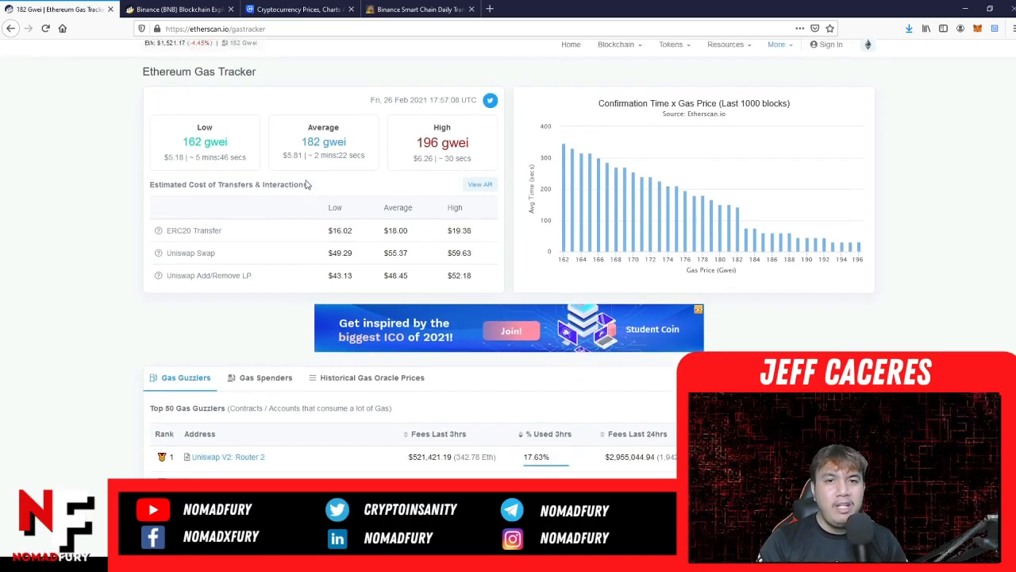
{"action": "scroll", "scroll_direction": "up", "scroll_amount": 3}
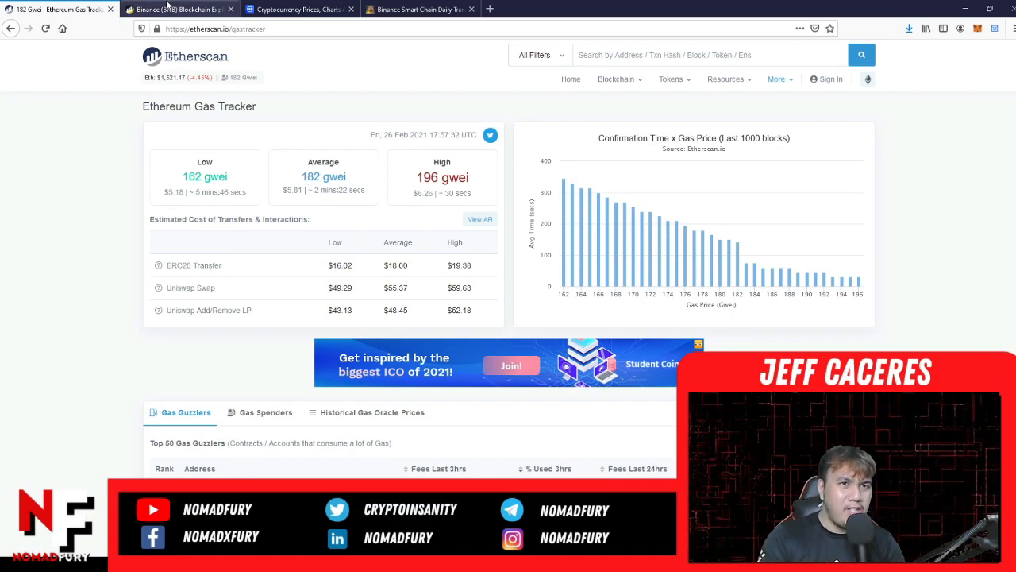
Switch to the BscScan tab and reload it, then return to the Etherscan explorer tab
{"action": "left_click", "coordinate": [179, 9]}
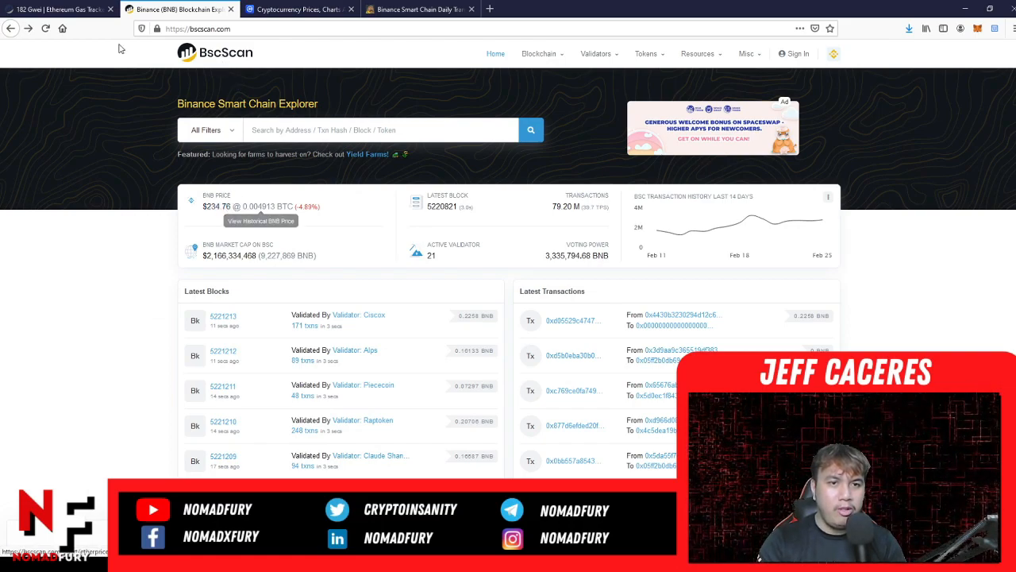
{"action": "left_click", "coordinate": [46, 29]}
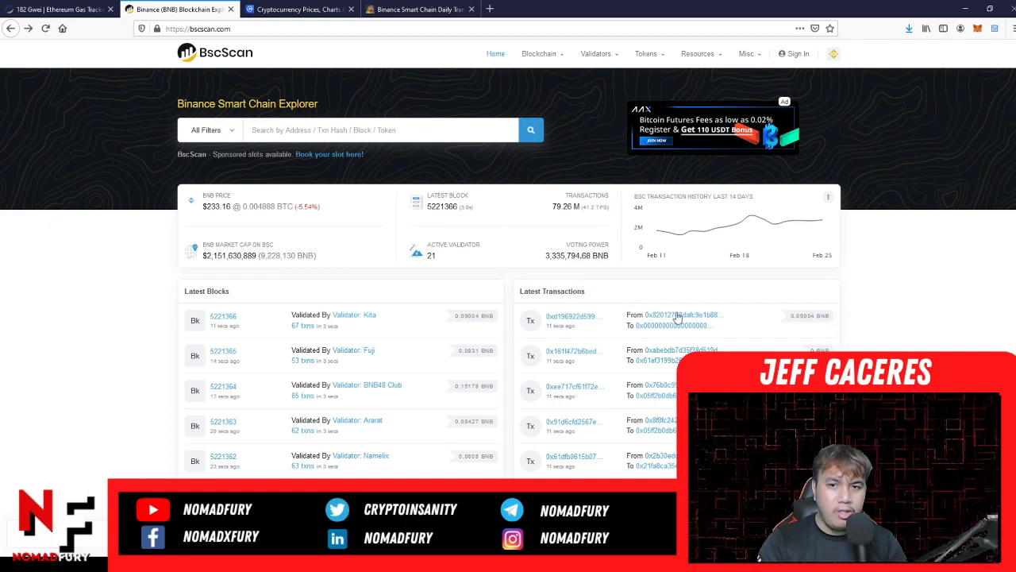
{"action": "left_click", "coordinate": [56, 9]}
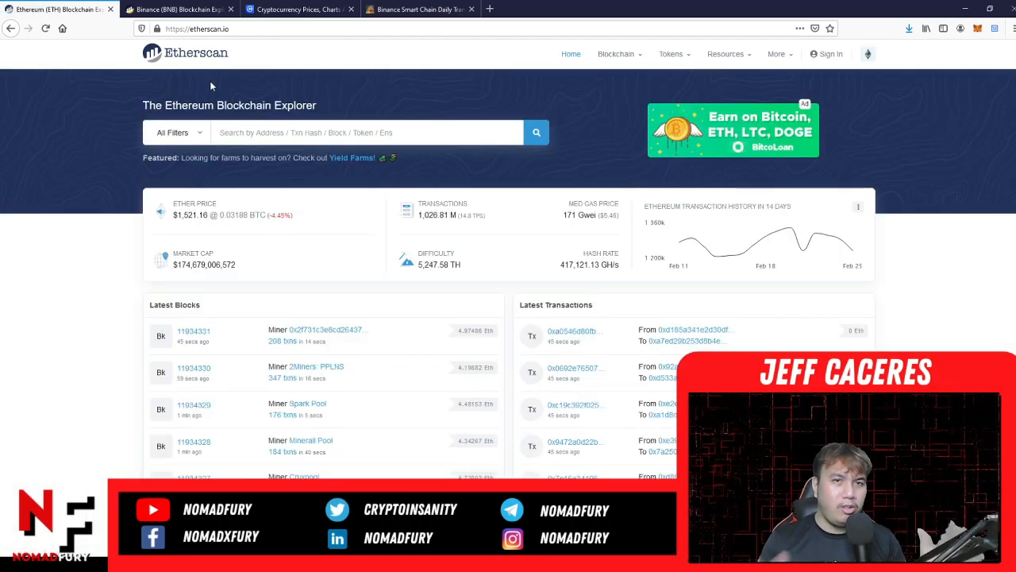
{"action": "mouse_move", "coordinate": [543, 239]}
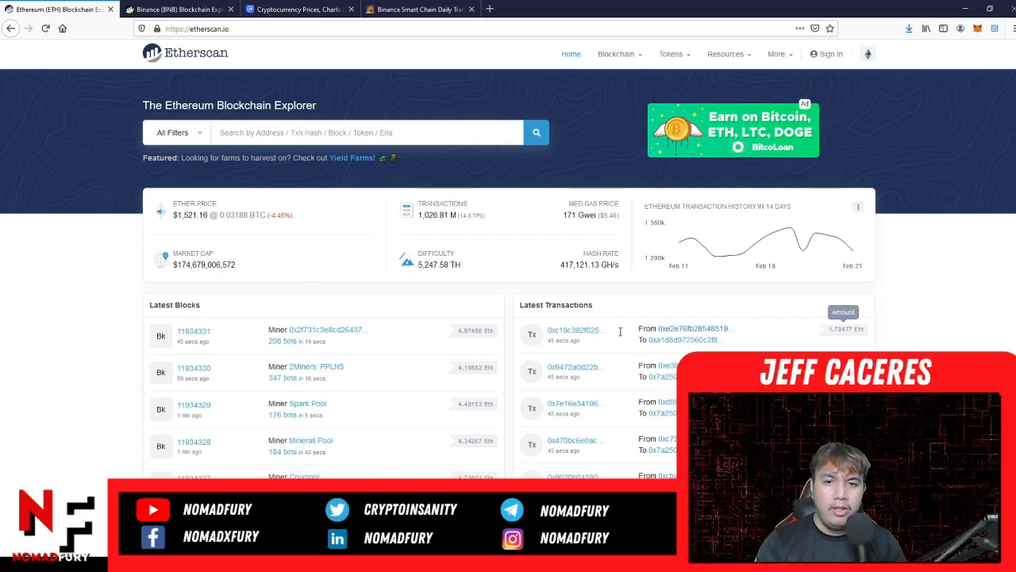
{"action": "mouse_move", "coordinate": [576, 330]}
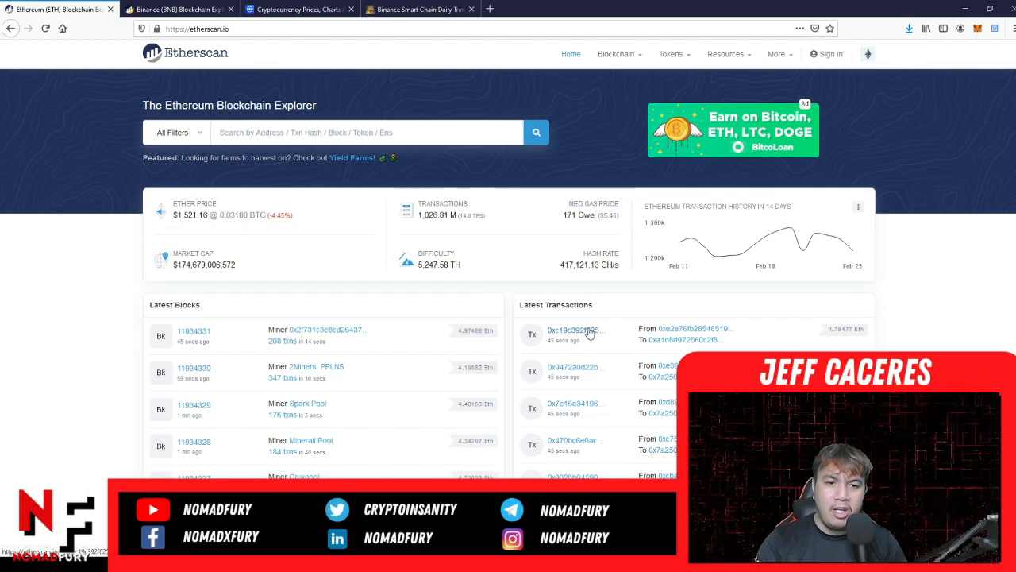
{"action": "left_click", "coordinate": [571, 329]}
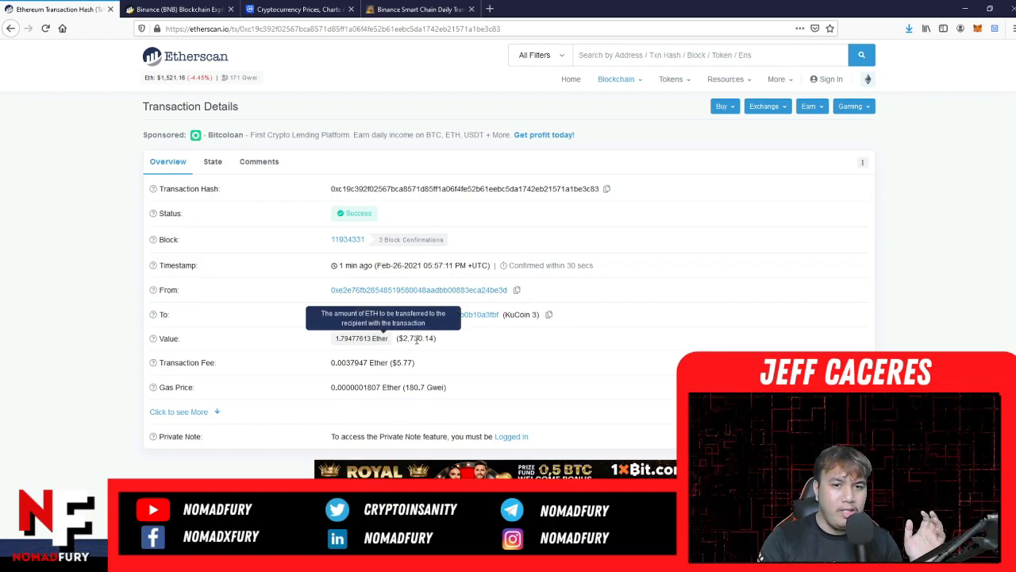
{"action": "mouse_move", "coordinate": [405, 366]}
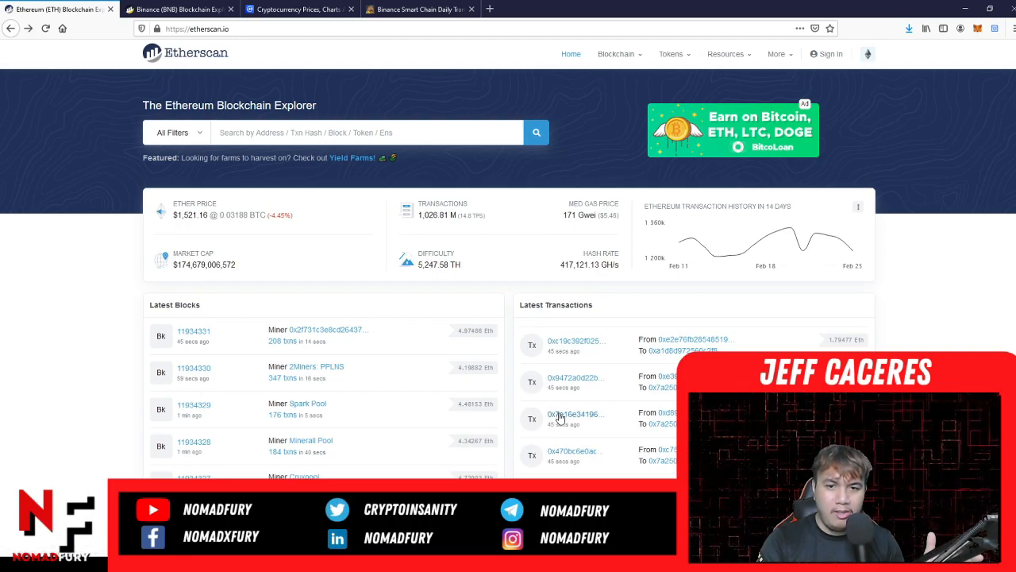
Open another recent transaction, then return to the Everest ID page and scroll its transfers
{"action": "left_click", "coordinate": [573, 414]}
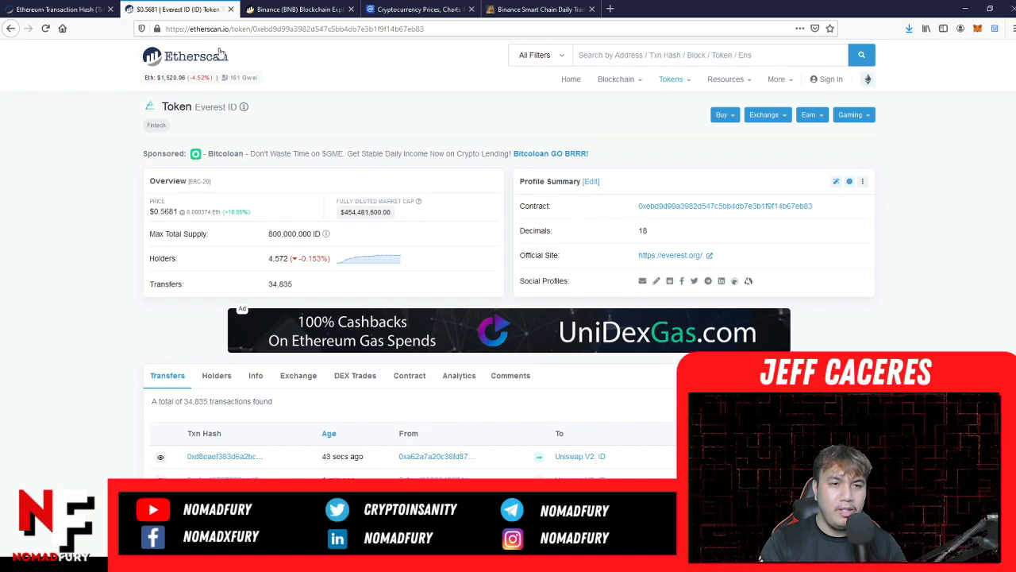
{"action": "mouse_move", "coordinate": [164, 214]}
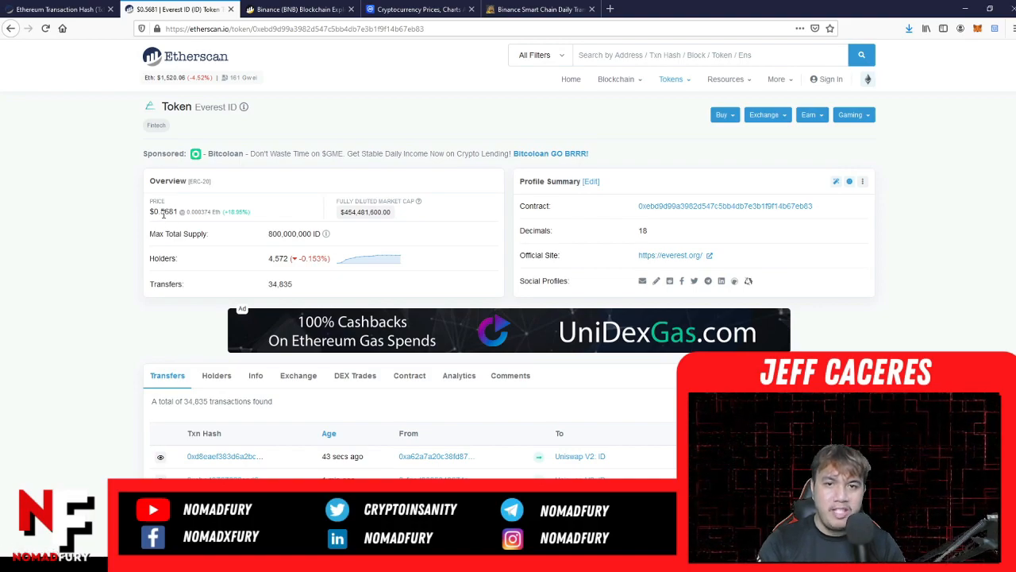
{"action": "left_click", "coordinate": [55, 9]}
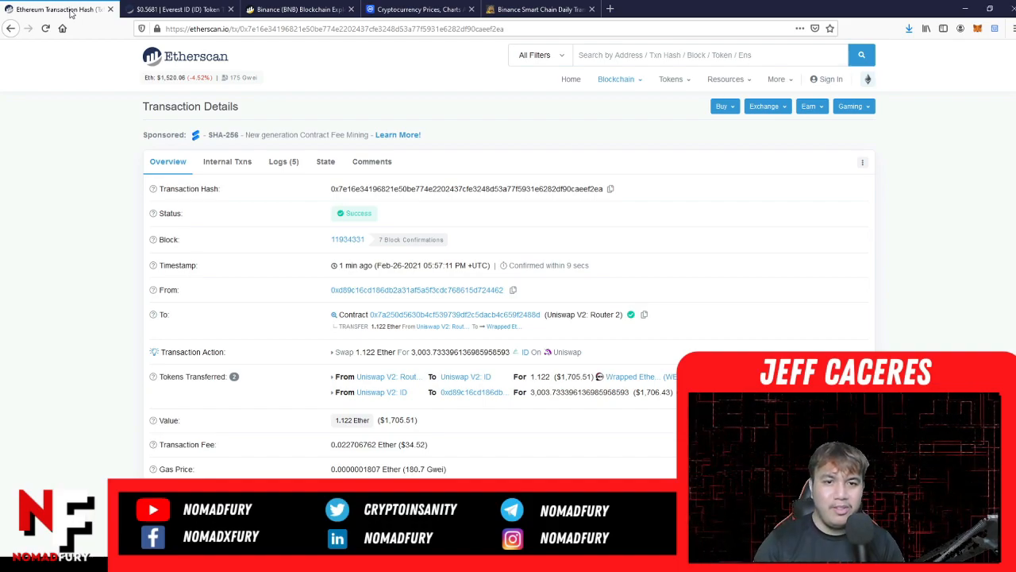
{"action": "scroll", "scroll_direction": "down", "scroll_amount": 3}
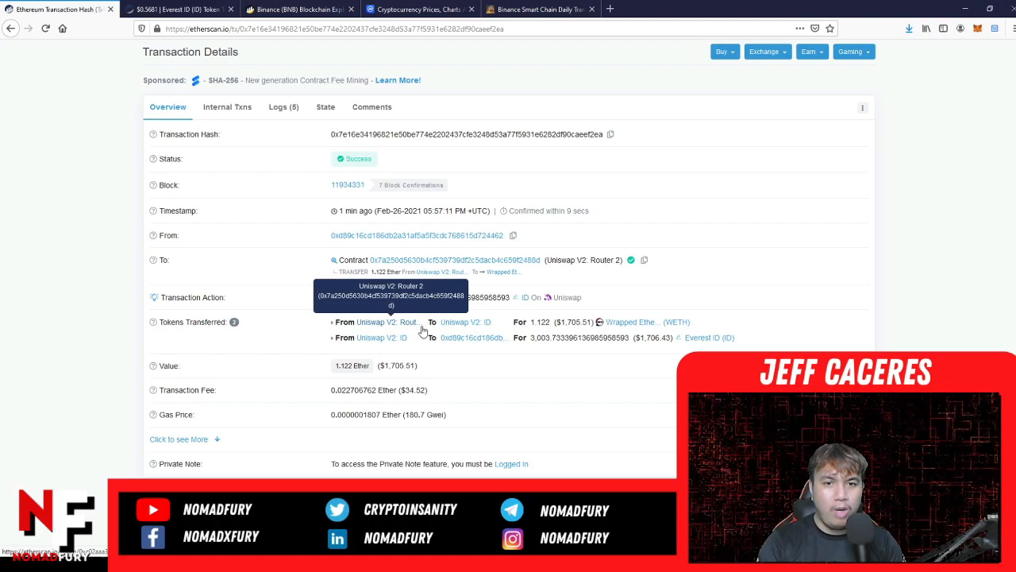
{"action": "mouse_move", "coordinate": [551, 356]}
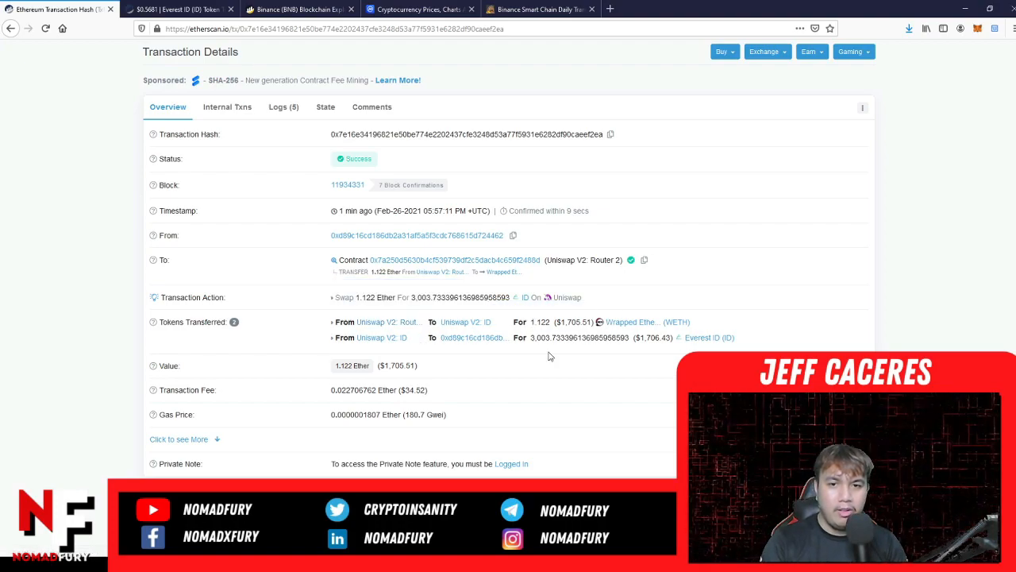
{"action": "mouse_move", "coordinate": [394, 365]}
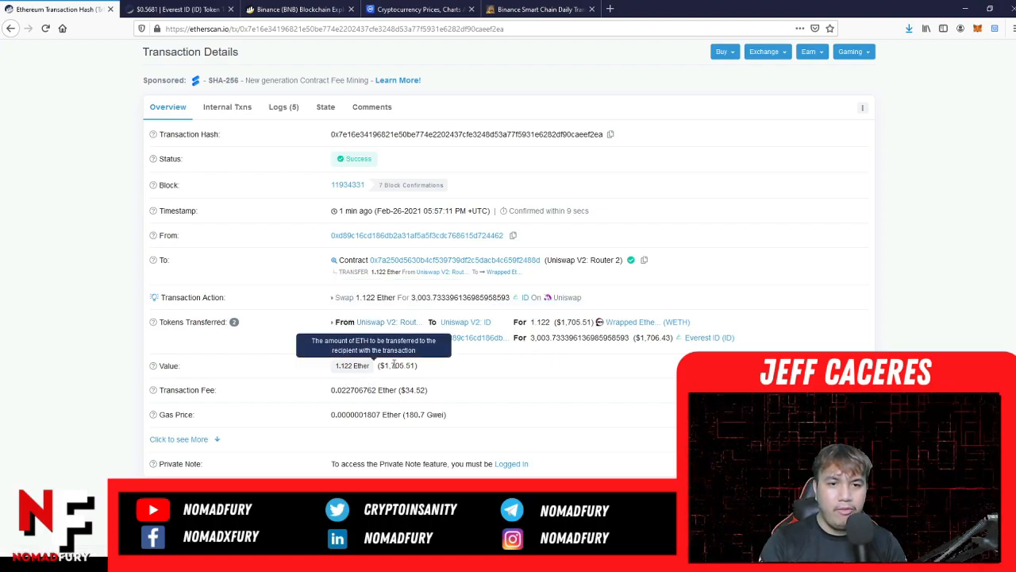
{"action": "mouse_move", "coordinate": [378, 390]}
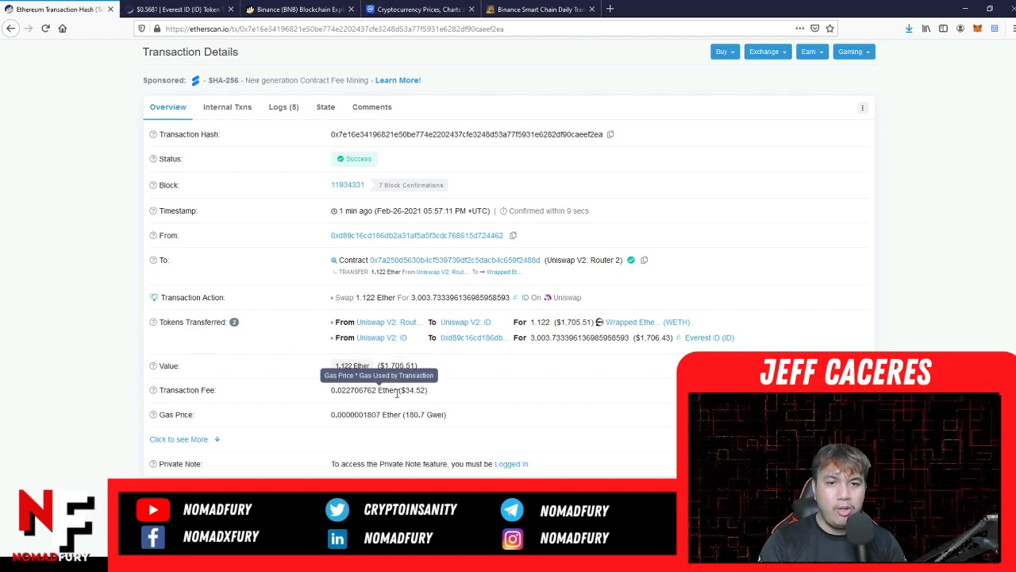
{"action": "mouse_move", "coordinate": [435, 402]}
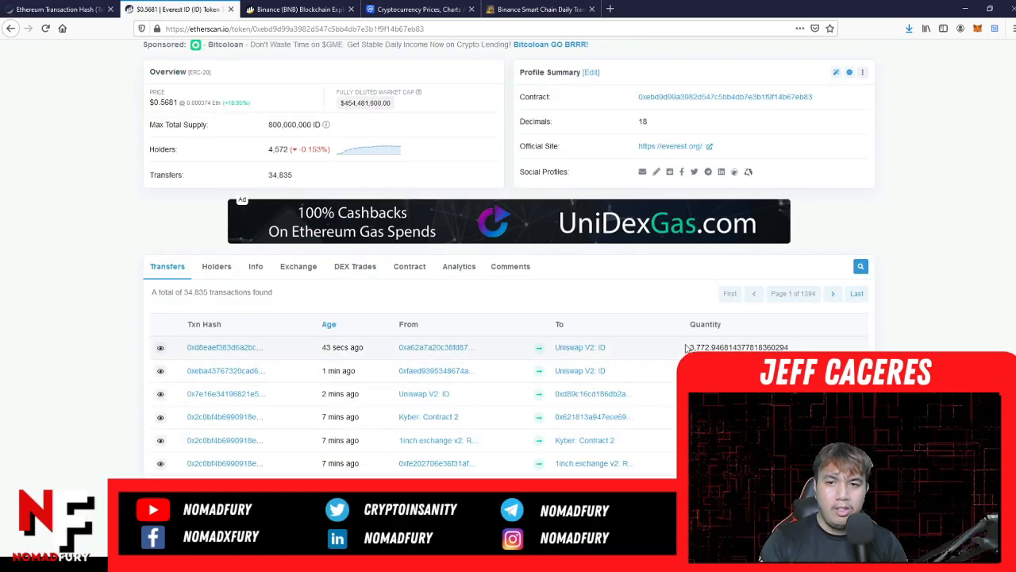
{"action": "mouse_move", "coordinate": [214, 347]}
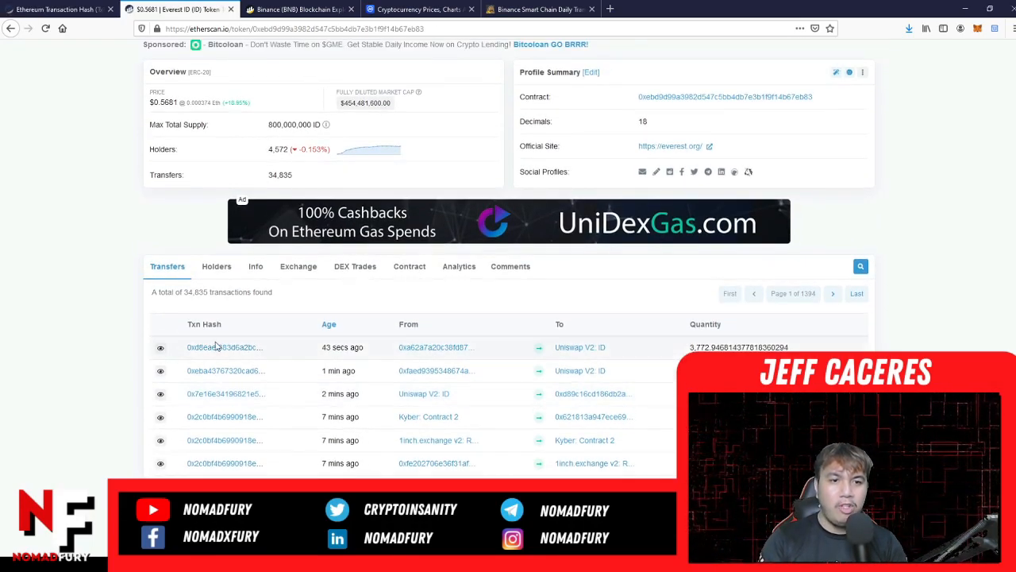
{"action": "scroll", "scroll_direction": "down", "scroll_amount": 3}
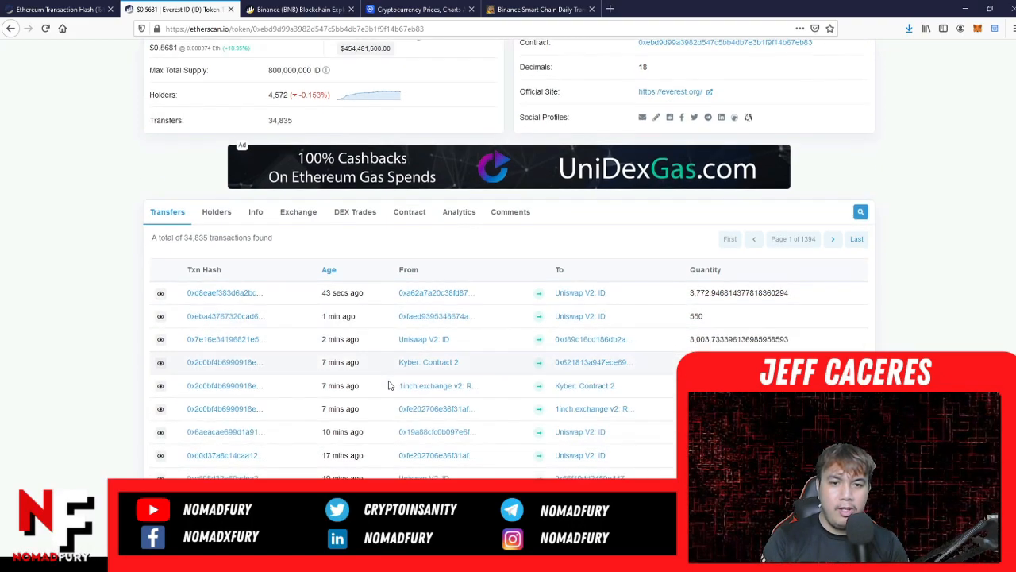
{"action": "mouse_move", "coordinate": [427, 362]}
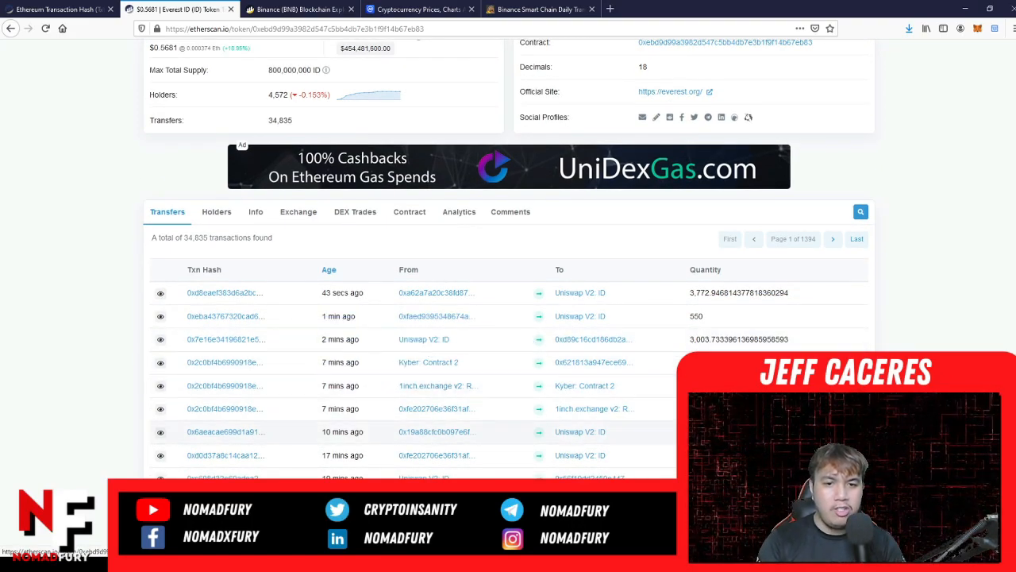
Open the 300 Everest ID transfer's details: a 0.1161 Ether Uniswap swap in block 11934267
{"action": "scroll", "scroll_direction": "down", "scroll_amount": 3}
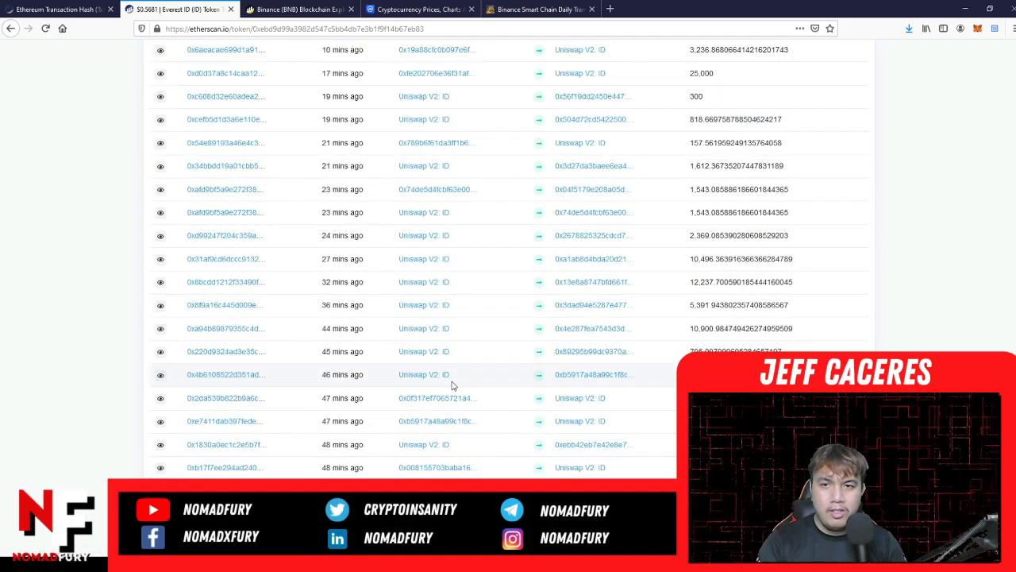
{"action": "scroll", "scroll_direction": "up", "scroll_amount": 3}
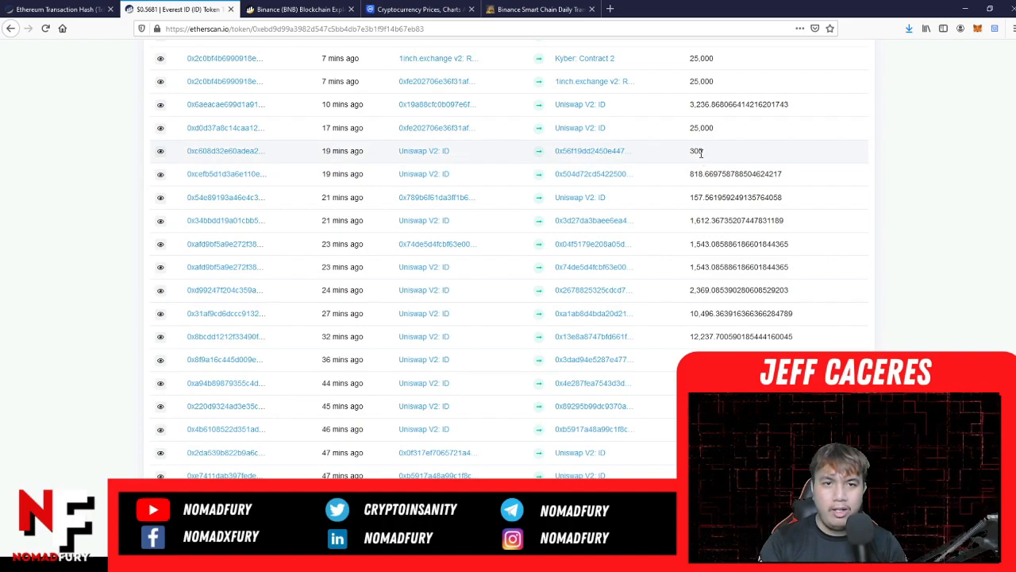
{"action": "left_click", "coordinate": [223, 150]}
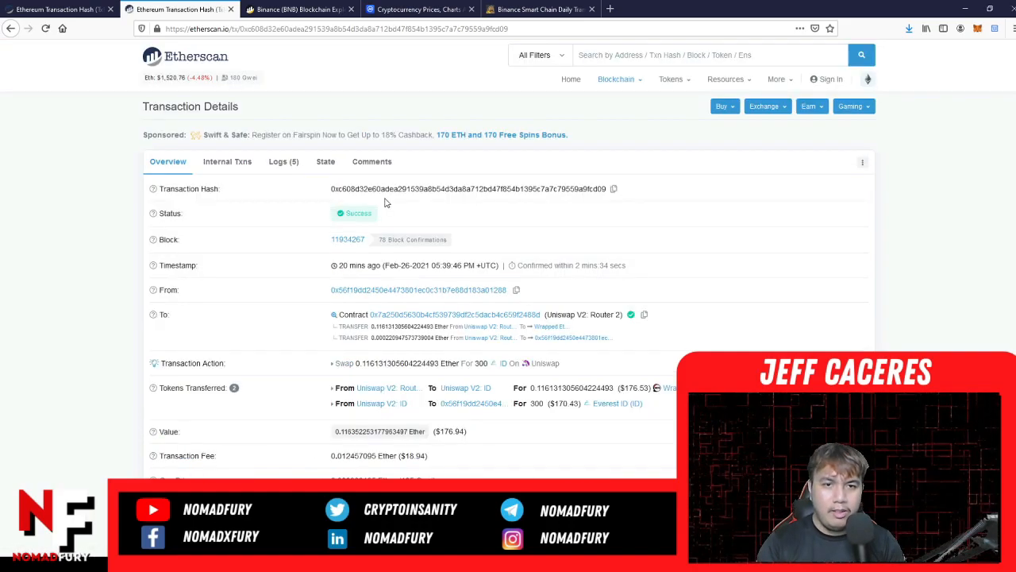
{"action": "mouse_move", "coordinate": [386, 262]}
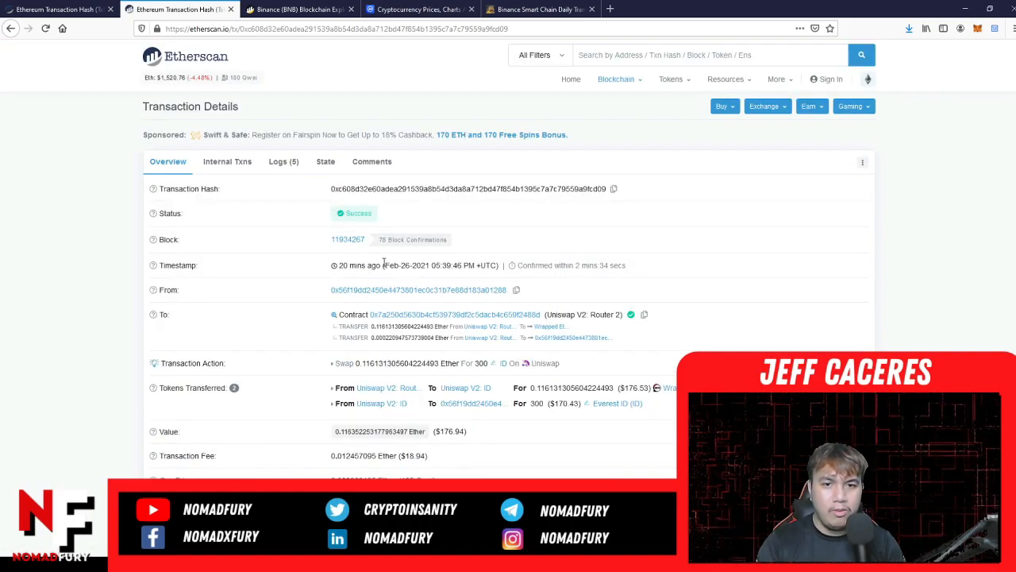
{"action": "mouse_move", "coordinate": [552, 326]}
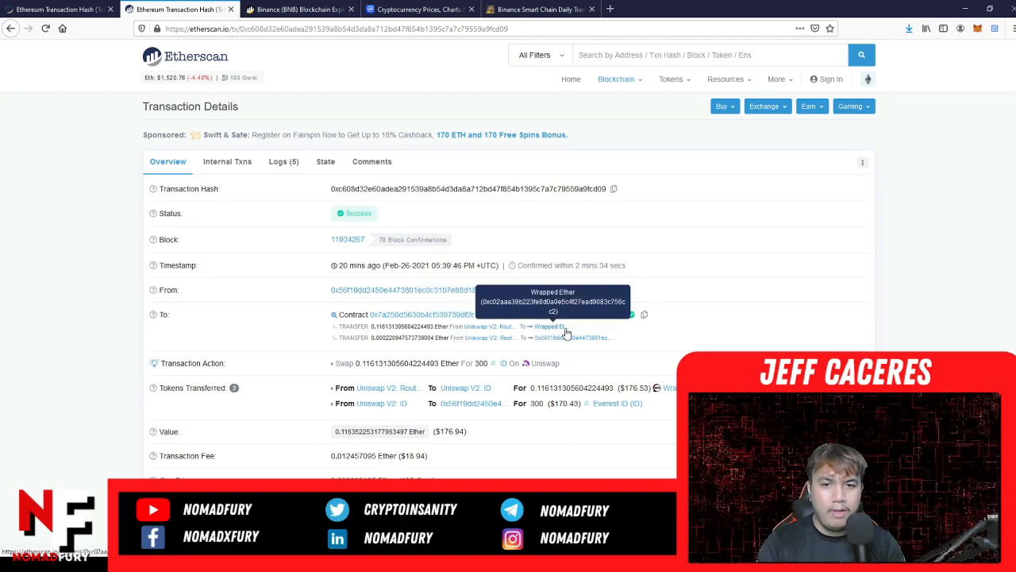
{"action": "scroll", "scroll_direction": "down", "scroll_amount": 3}
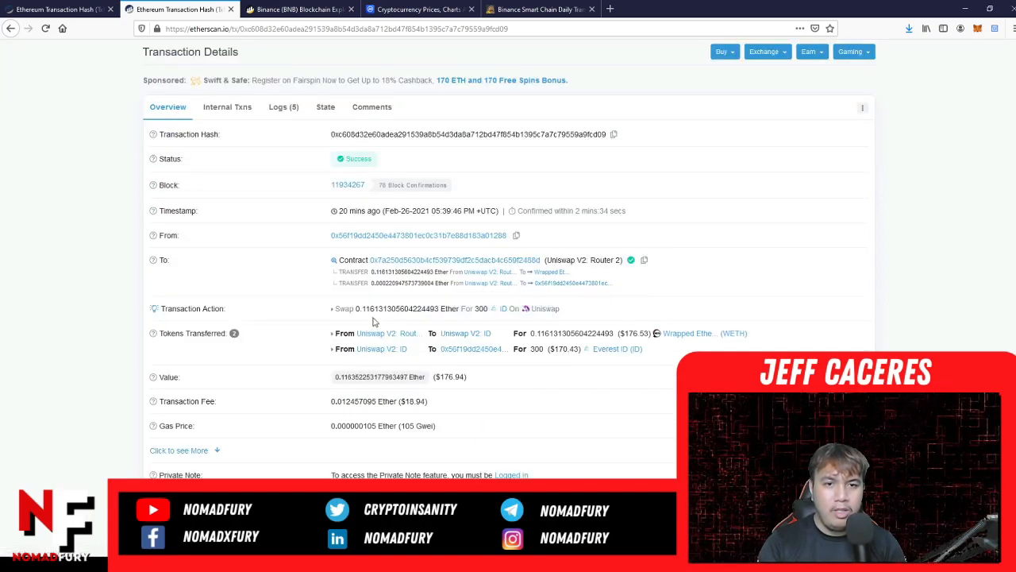
{"action": "mouse_move", "coordinate": [375, 308]}
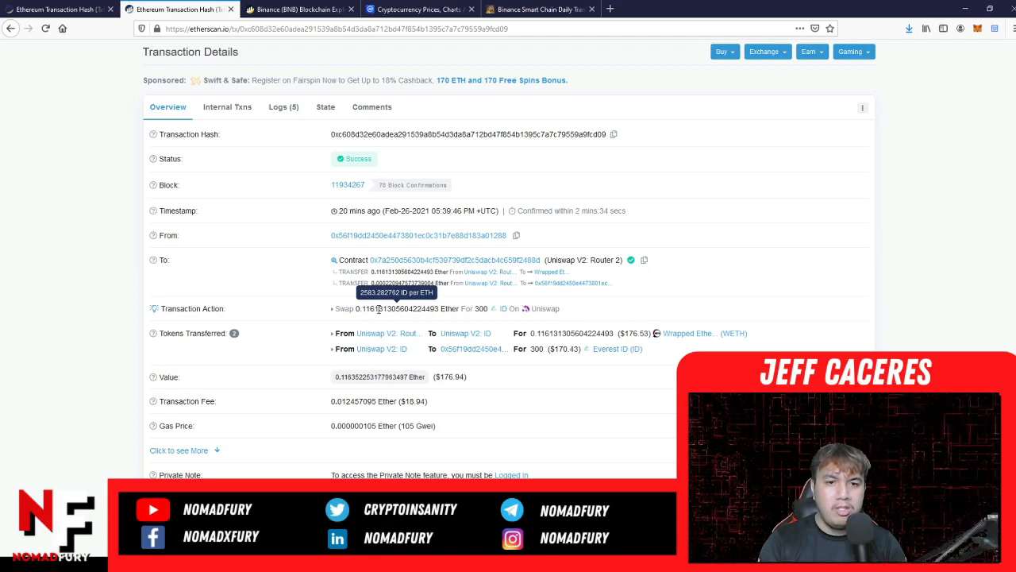
{"action": "mouse_move", "coordinate": [481, 308]}
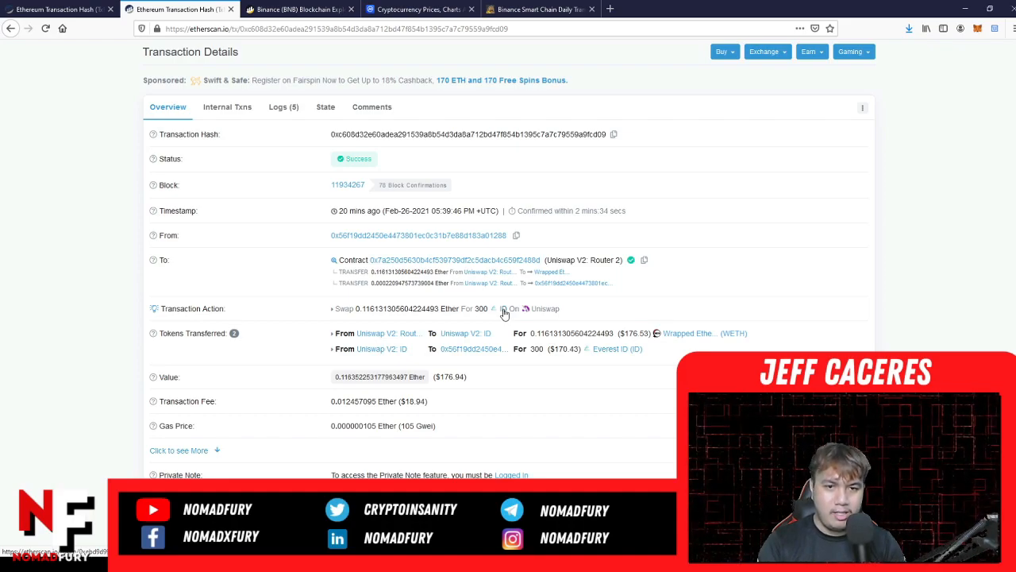
{"action": "mouse_move", "coordinate": [380, 401]}
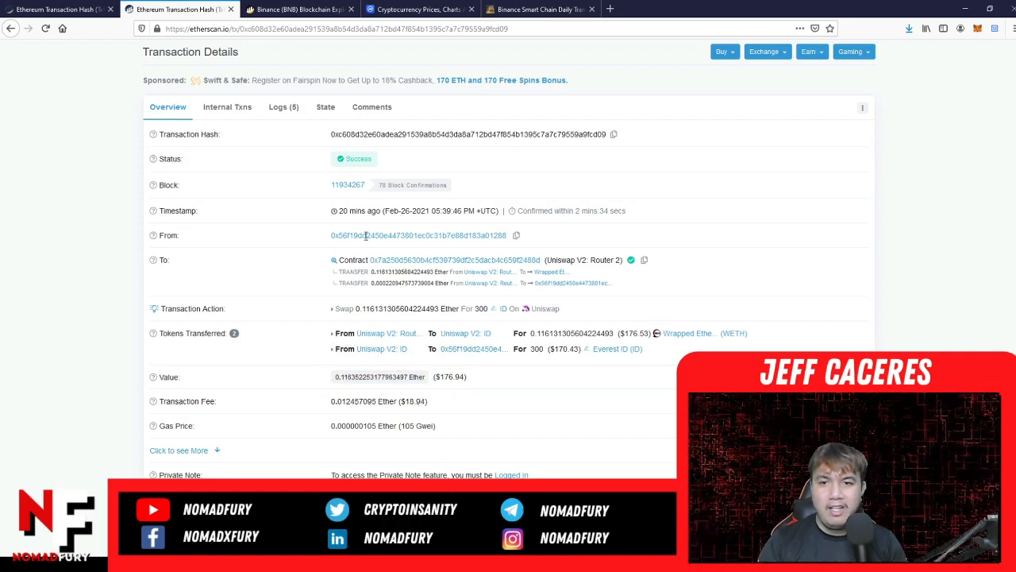
{"action": "mouse_move", "coordinate": [641, 334]}
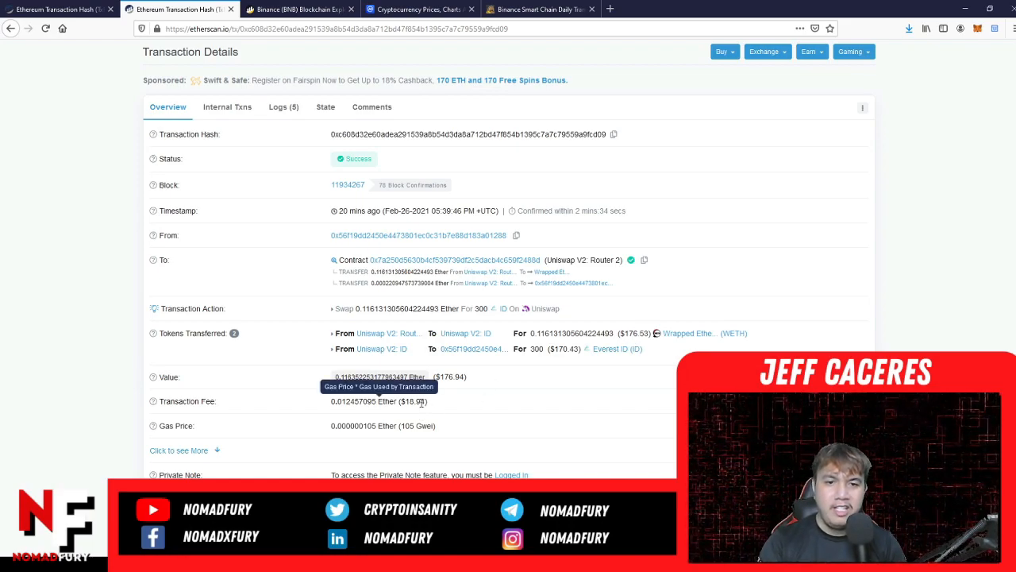
{"action": "mouse_move", "coordinate": [491, 405]}
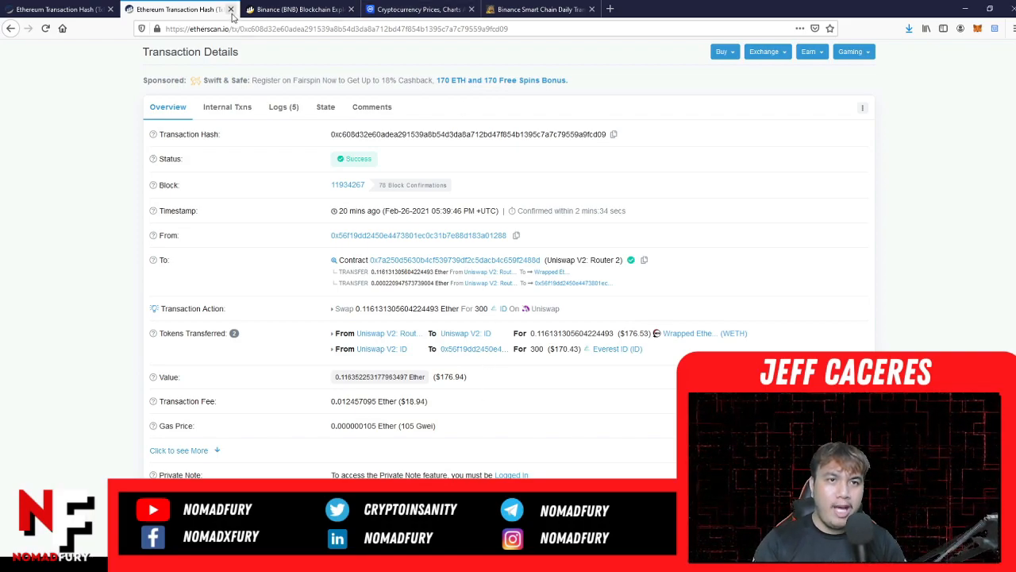
Close the Etherscan transaction tab and scroll BscScan's Latest Transactions panel
{"action": "left_click", "coordinate": [231, 9]}
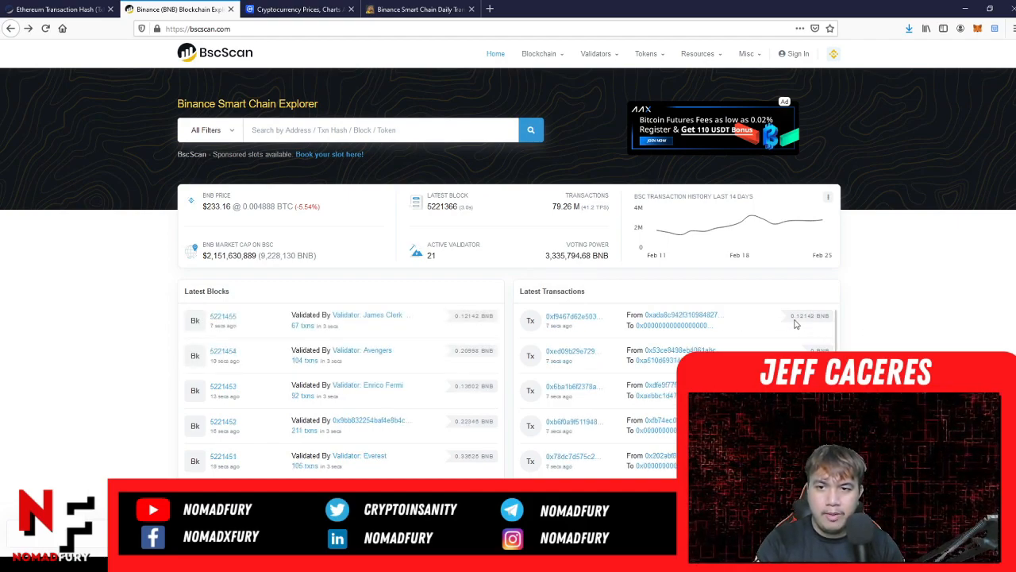
{"action": "scroll", "scroll_direction": "down", "scroll_amount": 3}
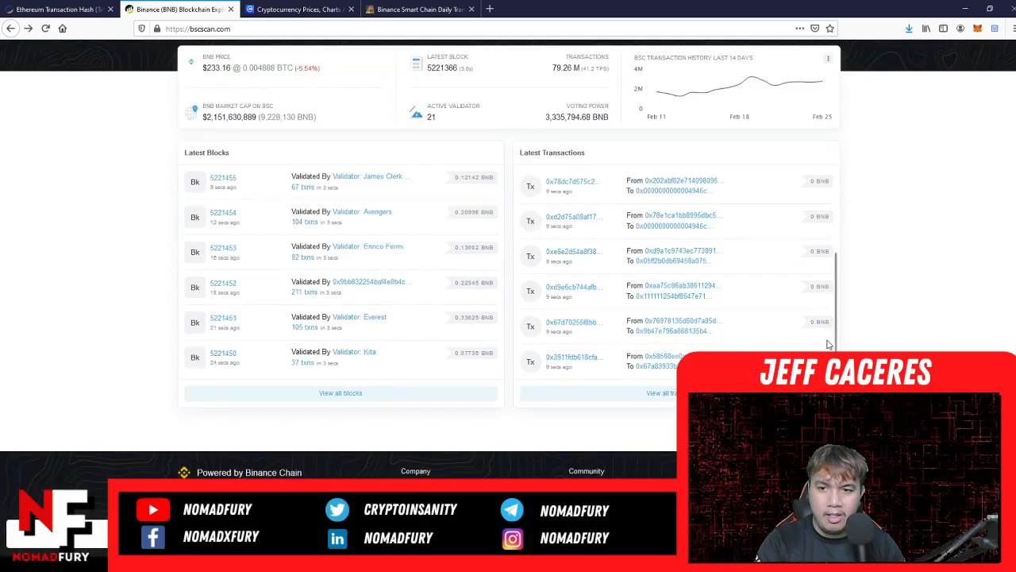
{"action": "scroll", "scroll_direction": "up", "scroll_amount": 3}
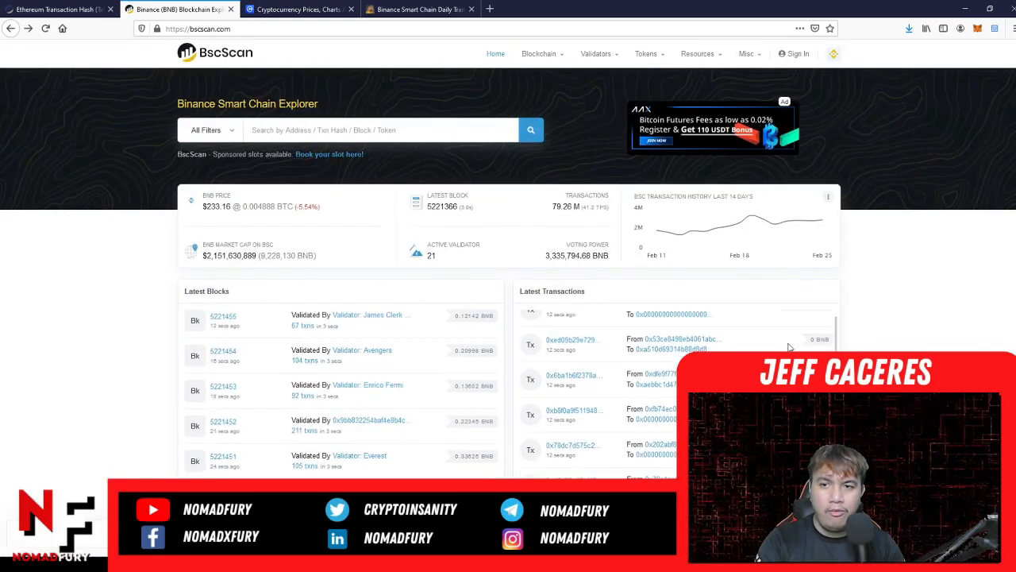
Open the 3.9259 BNB PancakeSwap ICE liquidity transaction and find its $0.46 fee
{"action": "left_click", "coordinate": [572, 390]}
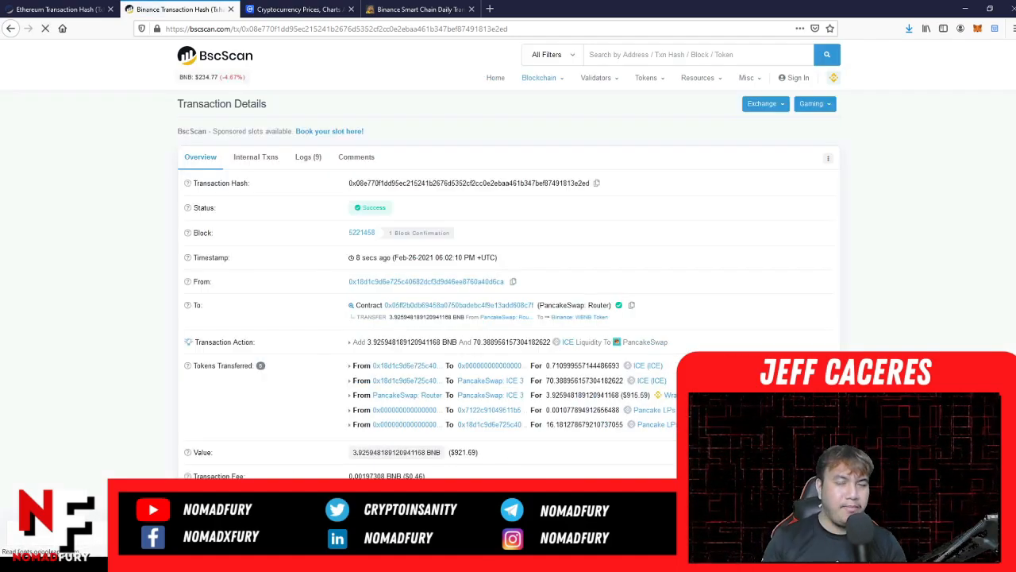
{"action": "mouse_move", "coordinate": [368, 267]}
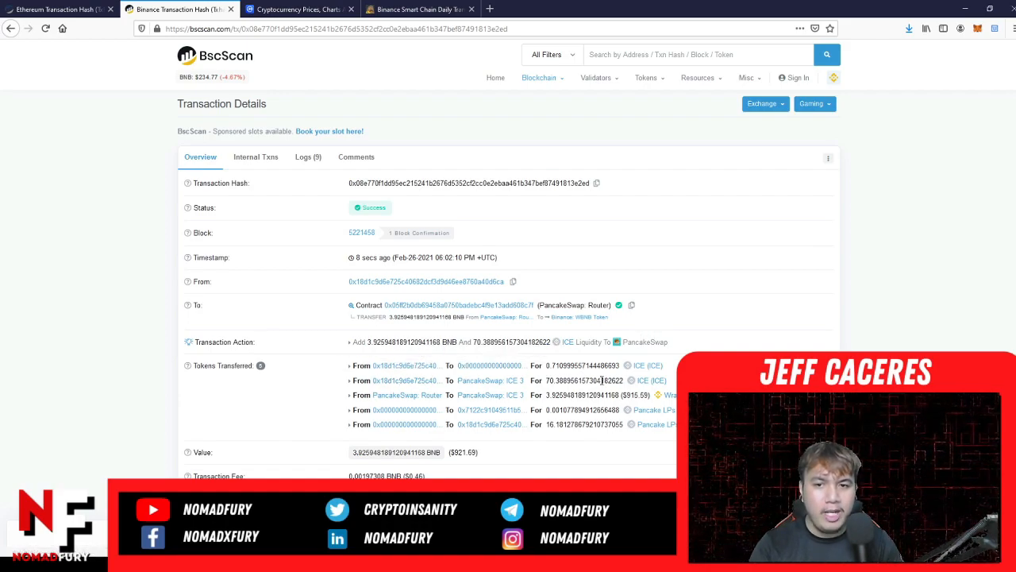
{"action": "scroll", "scroll_direction": "down", "scroll_amount": 3}
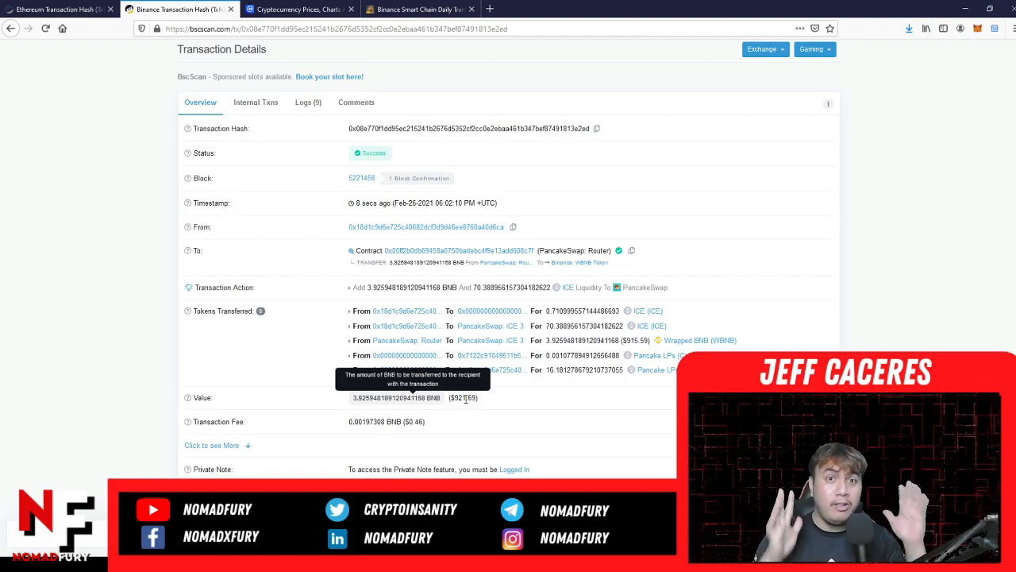
{"action": "scroll", "scroll_direction": "down", "scroll_amount": 3}
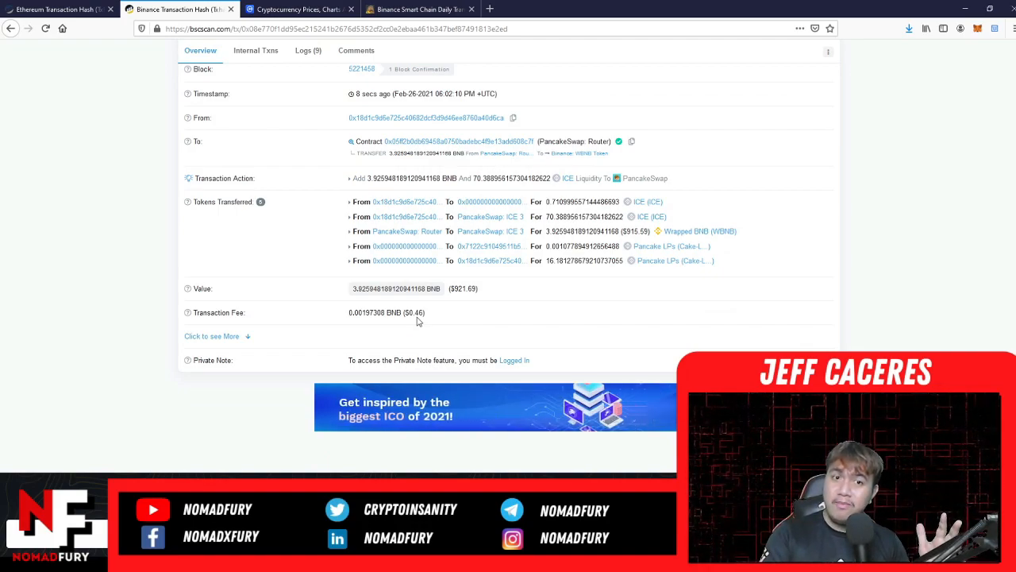
{"action": "scroll", "scroll_direction": "up", "scroll_amount": 3}
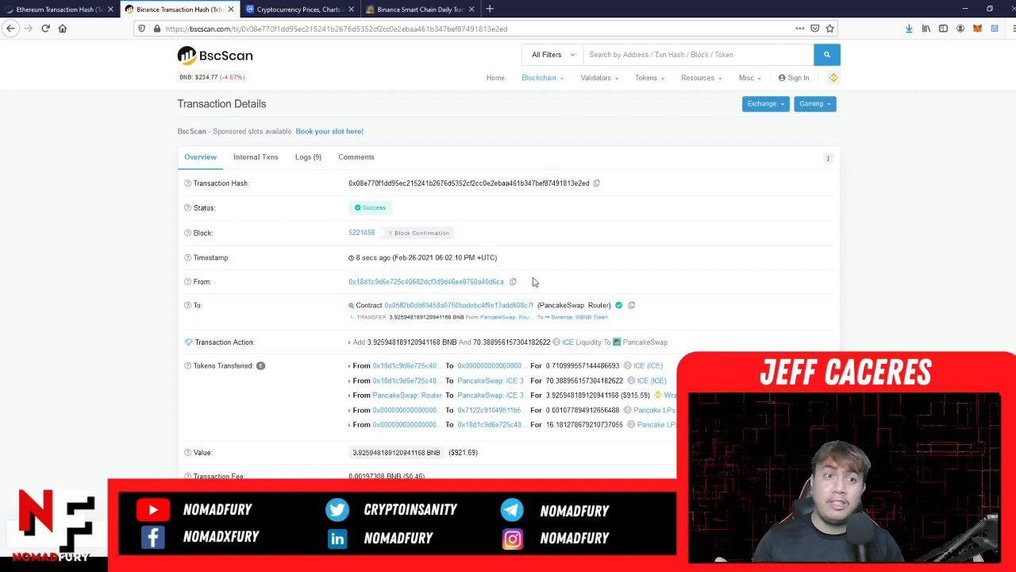
{"action": "mouse_move", "coordinate": [385, 476]}
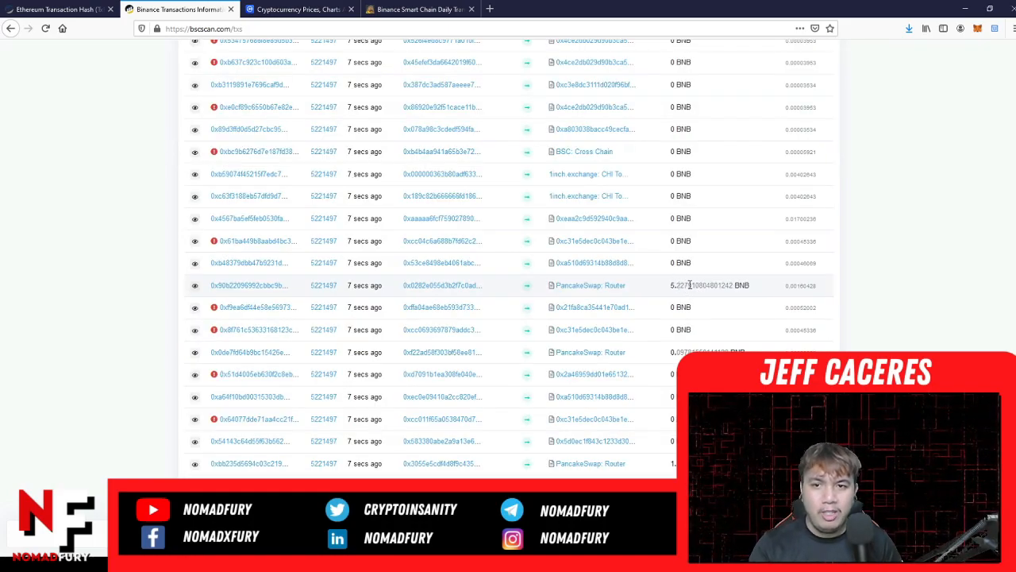
{"action": "mouse_move", "coordinate": [583, 286]}
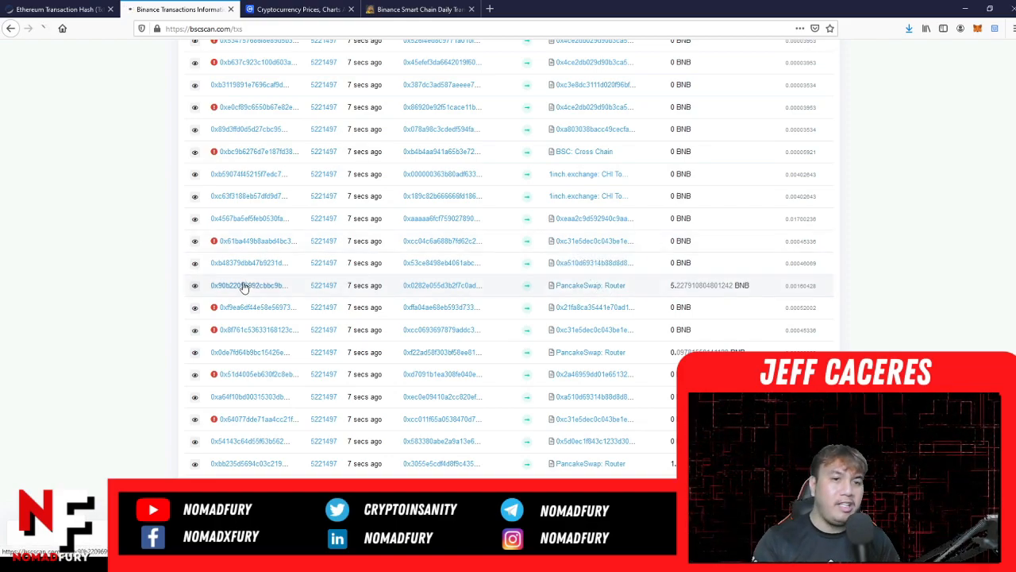
View the 5.2279 BNB PancakeSwap Router swap, then switch to CoinMarketCap's price rankings
{"action": "left_click", "coordinate": [246, 285]}
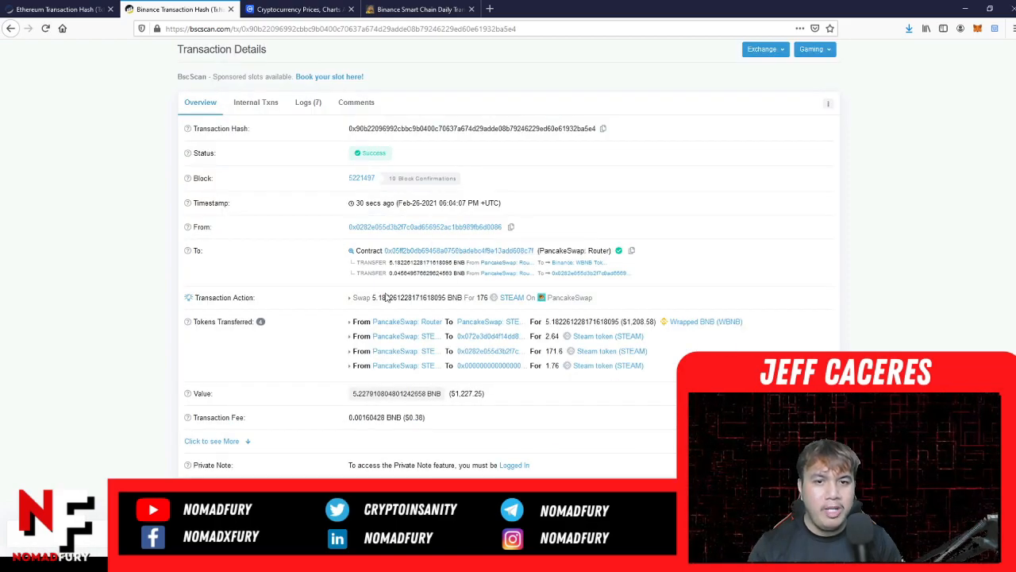
{"action": "mouse_move", "coordinate": [387, 298]}
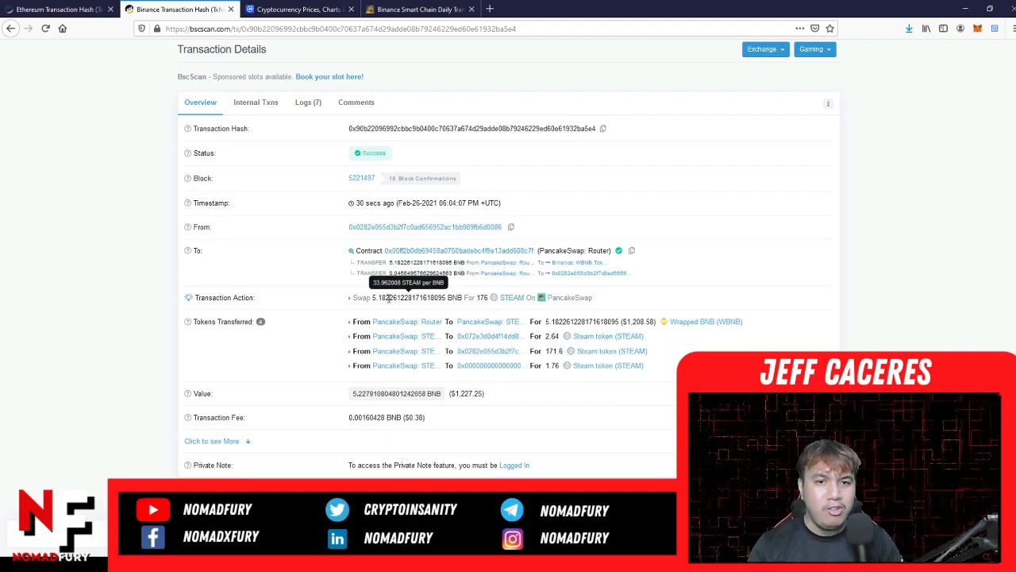
{"action": "mouse_move", "coordinate": [482, 297]}
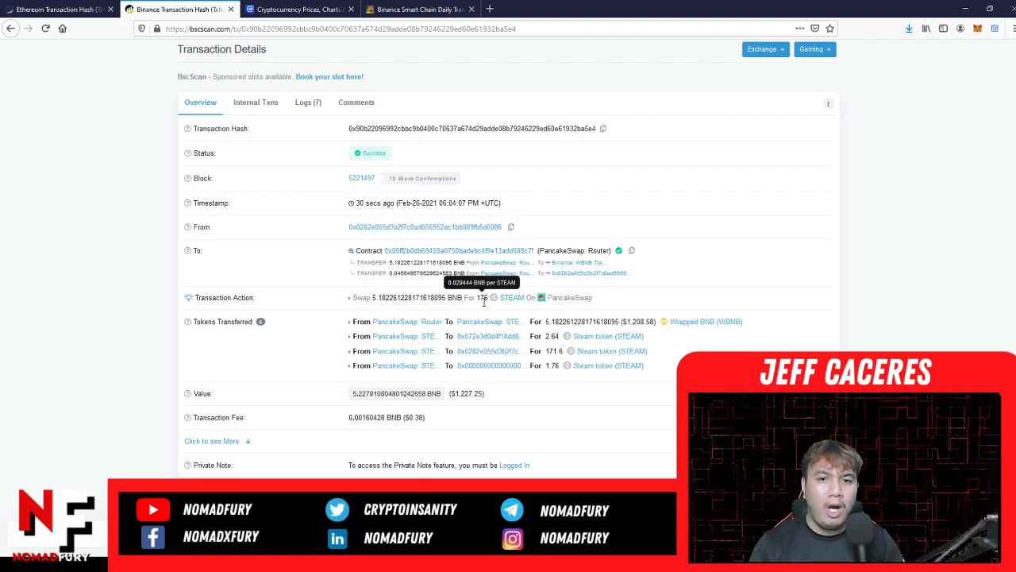
{"action": "mouse_move", "coordinate": [601, 302]}
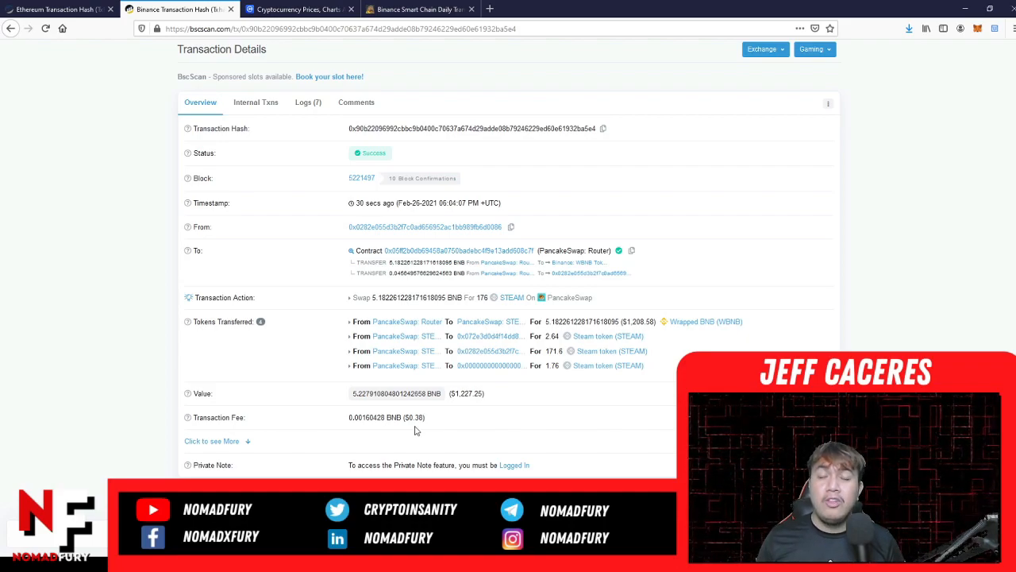
{"action": "left_click", "coordinate": [297, 9]}
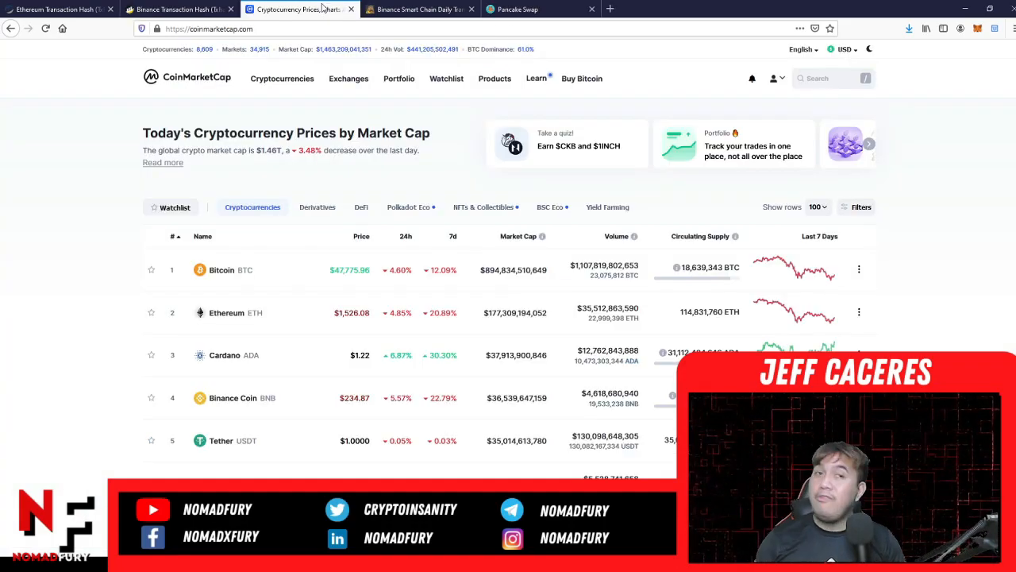